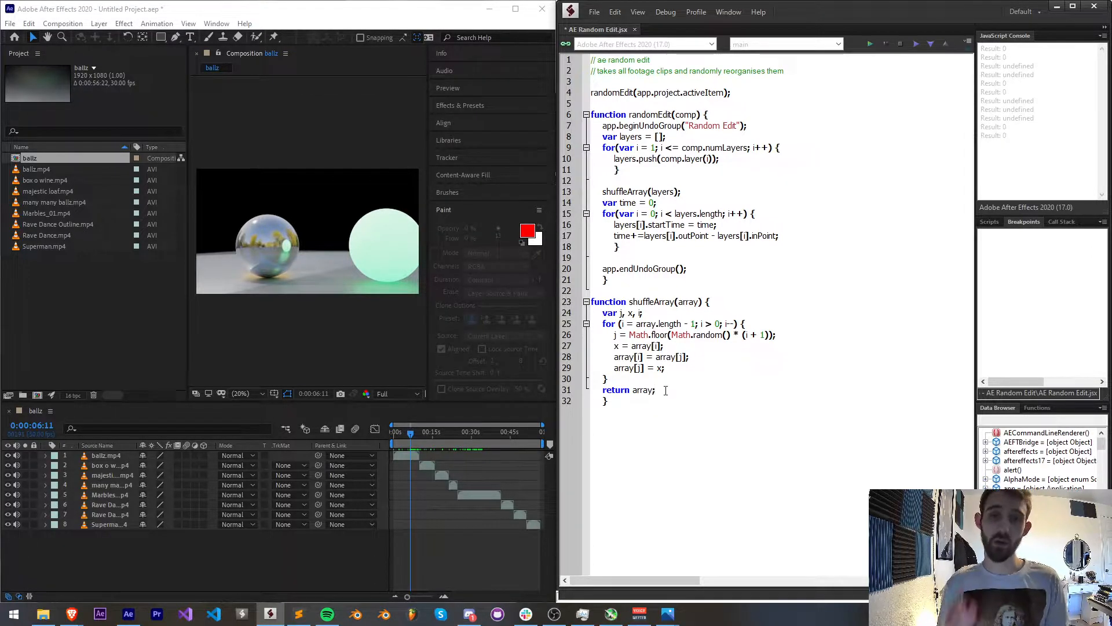
Step: Run AE Random Edit.jsx twice to reshuffle the comp, then start a blank JavaScript document
click(869, 44)
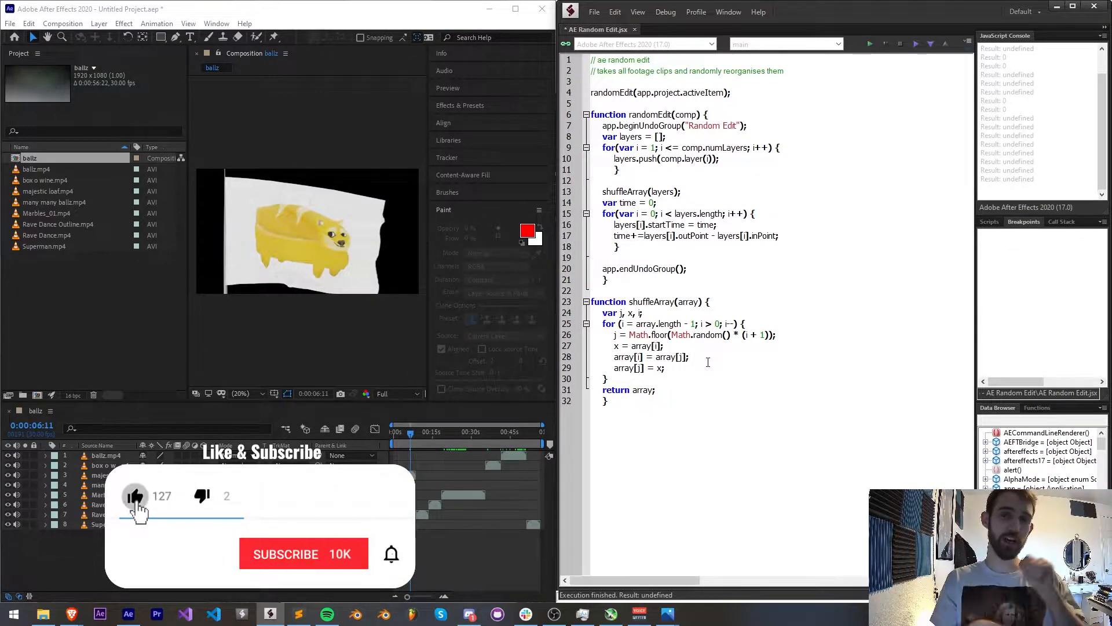
click(304, 553)
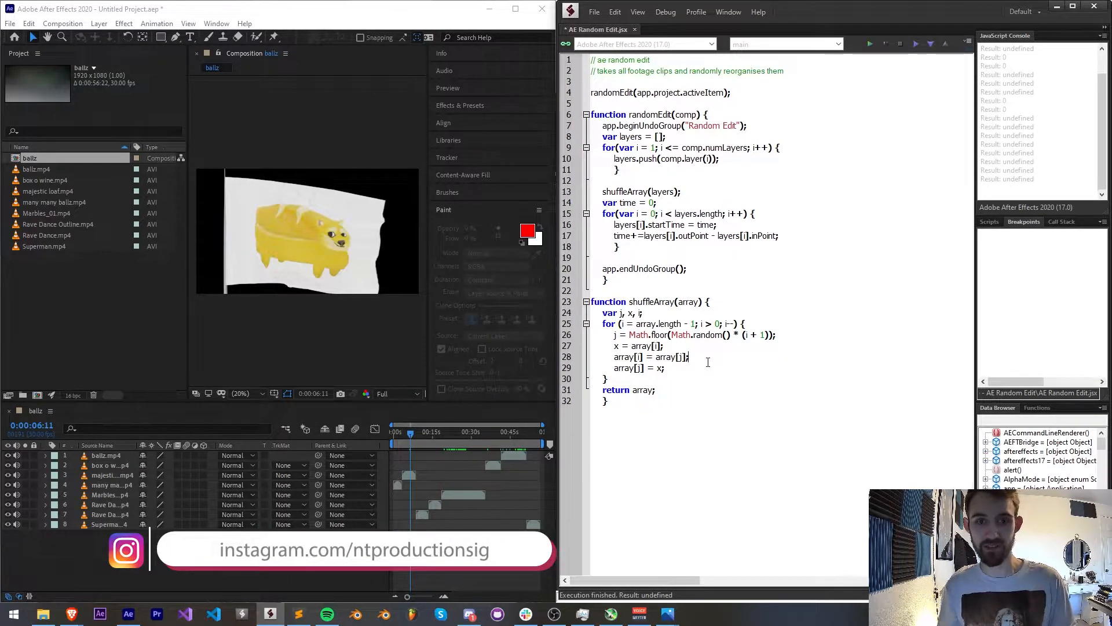
click(469, 614)
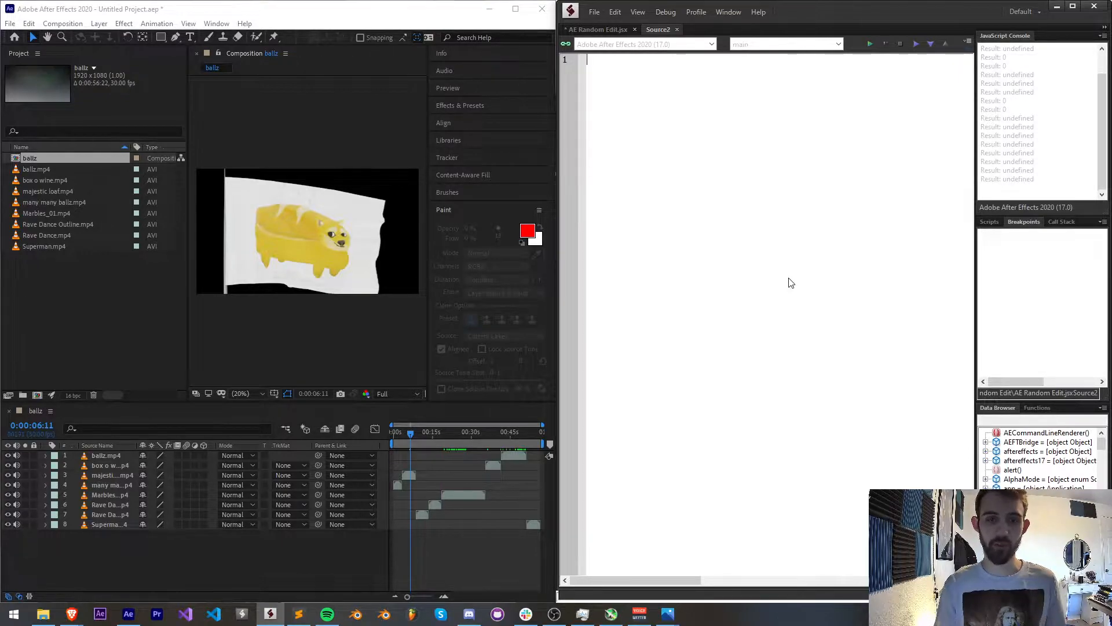
Step: Write randomEdit(app.project.activeItem); and an empty function randomEdit(comp) { } in Source2
text(function)
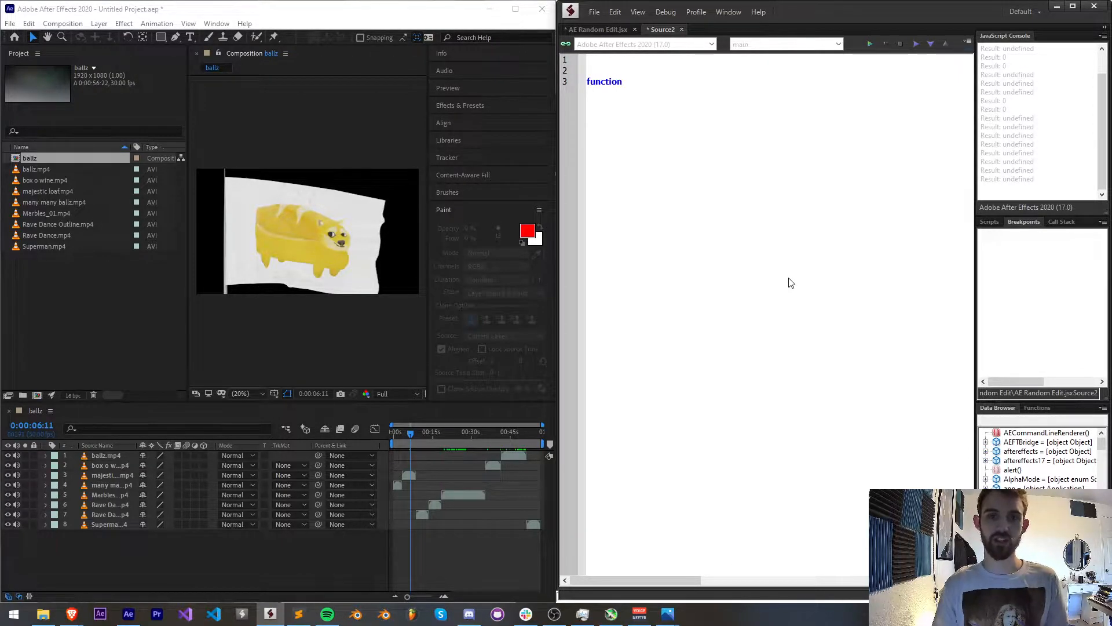
click(625, 82)
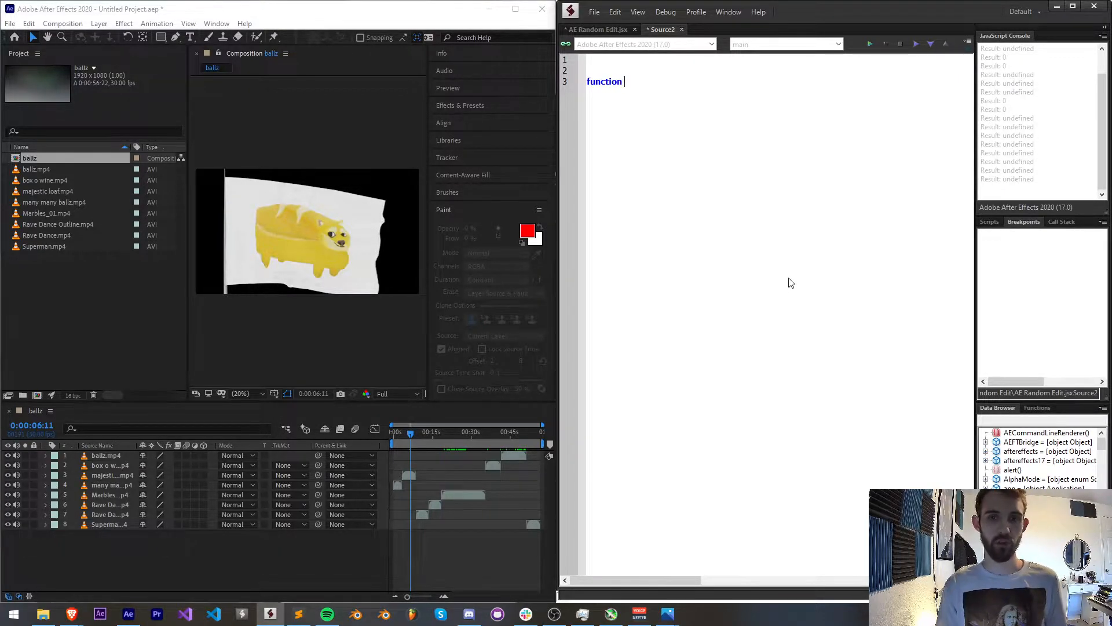
text(randomEdit() {)
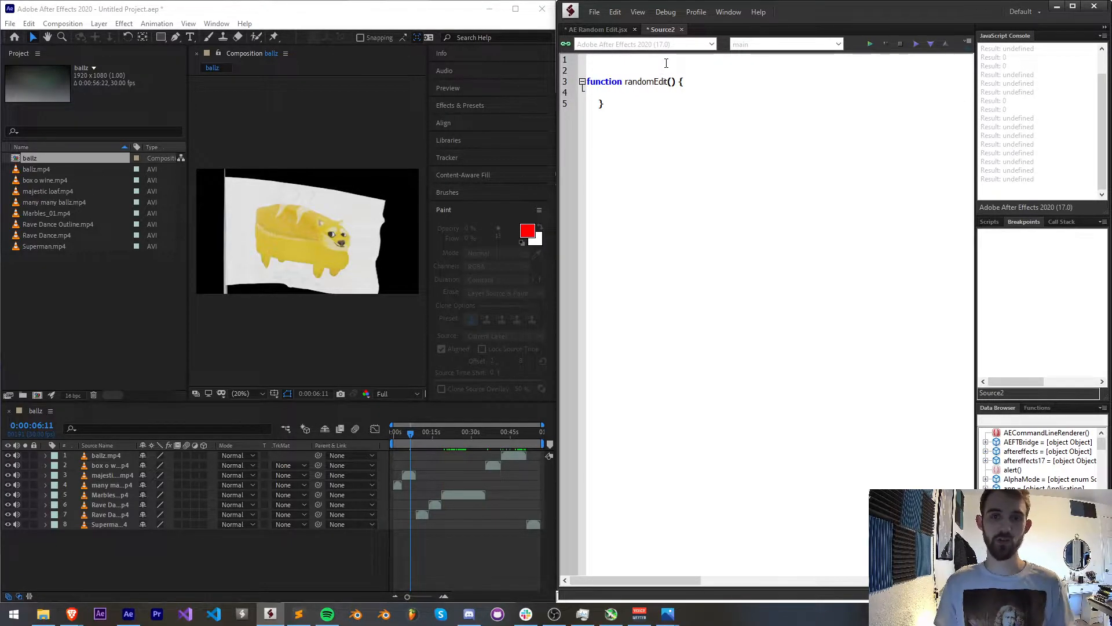
text(randomEdit();)
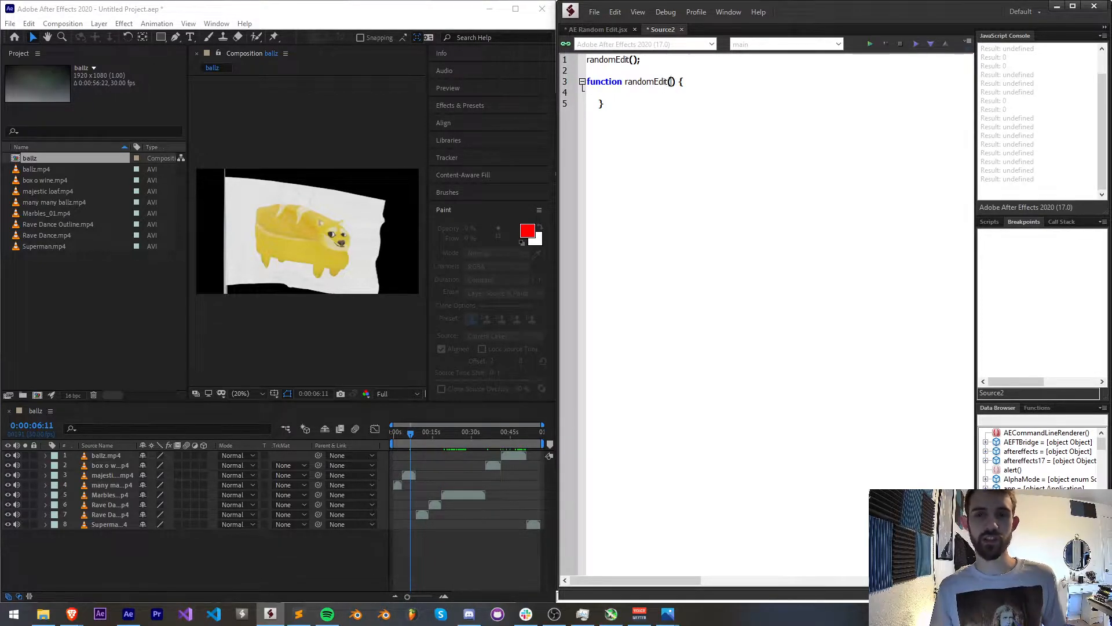
text(comp)
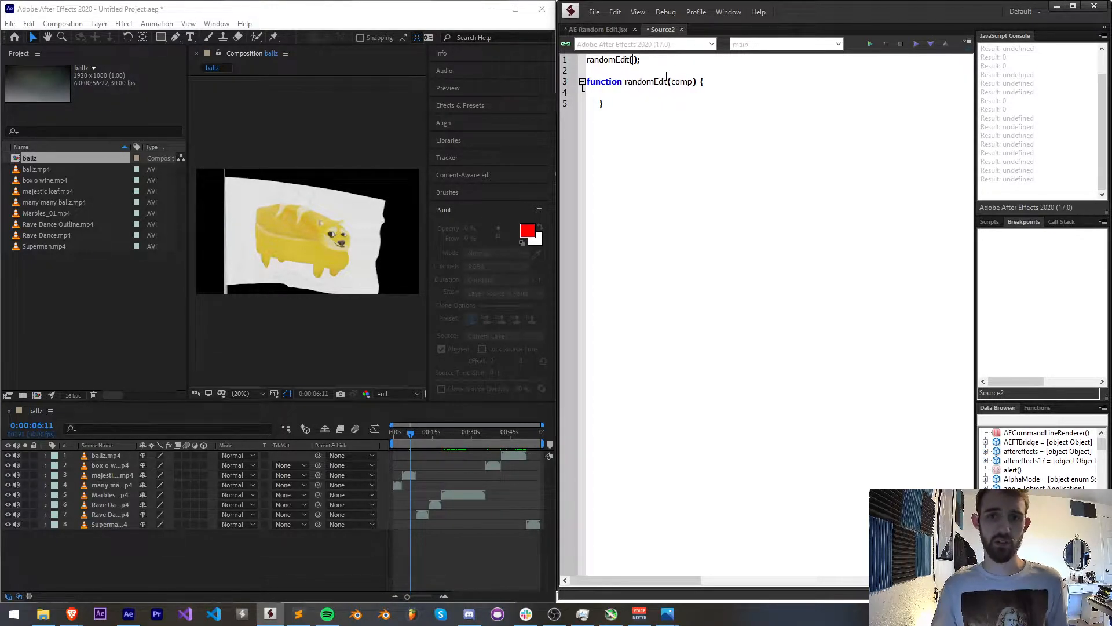
text(app)
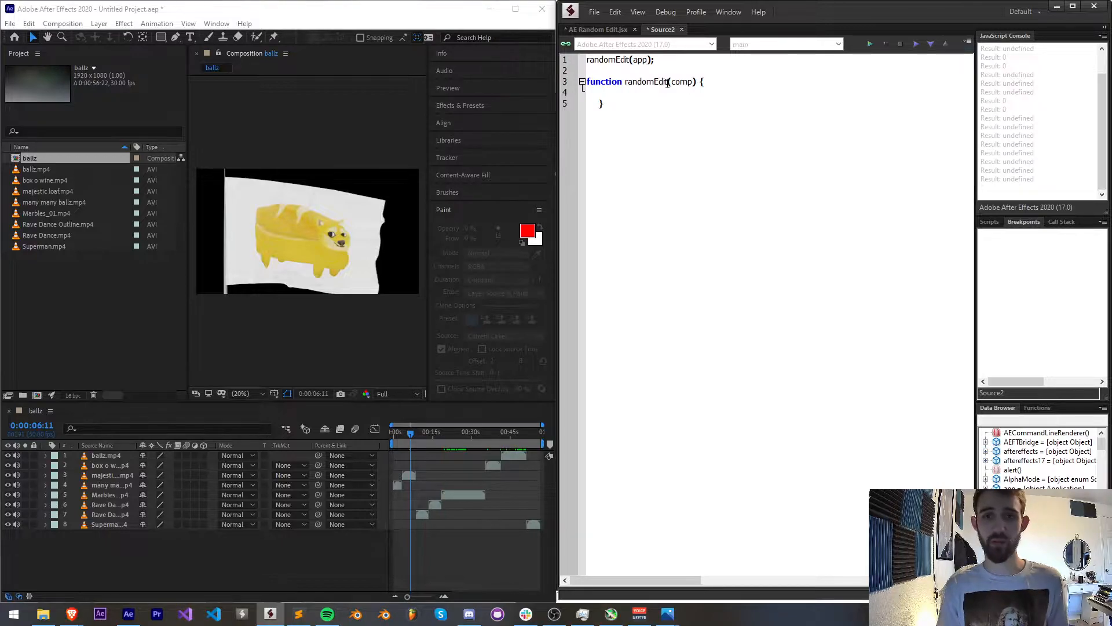
text(.project.)
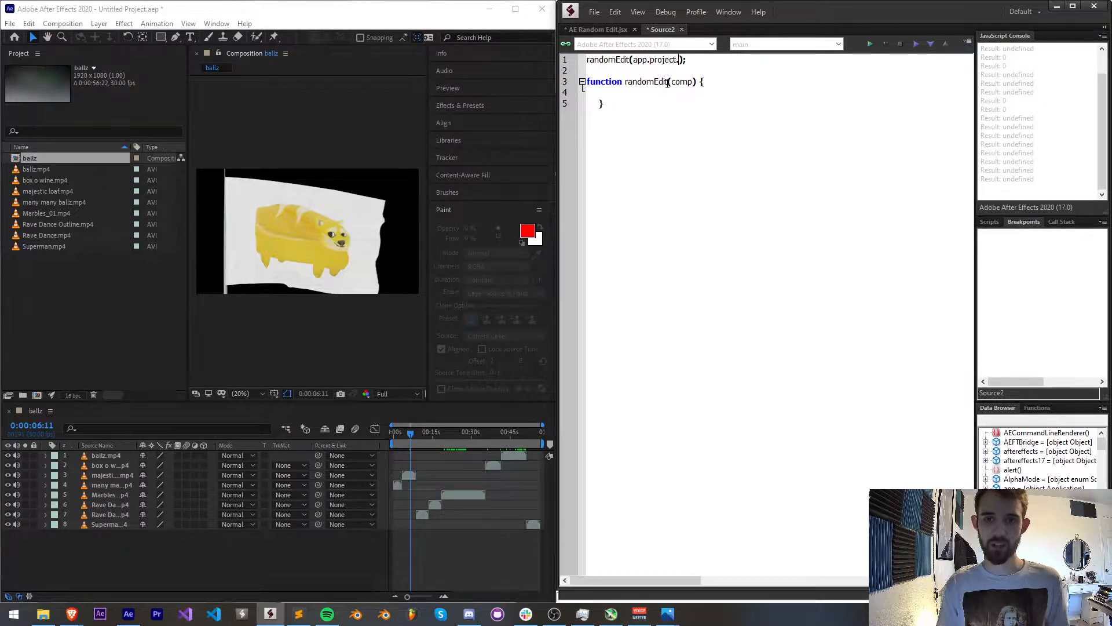
text(activeItem)
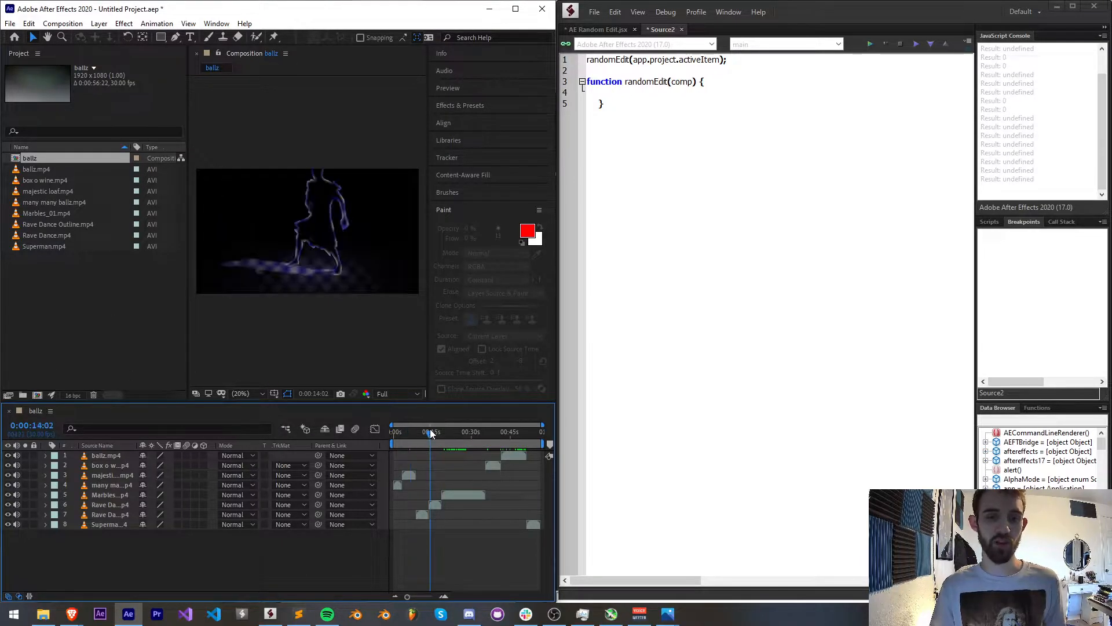
click(433, 432)
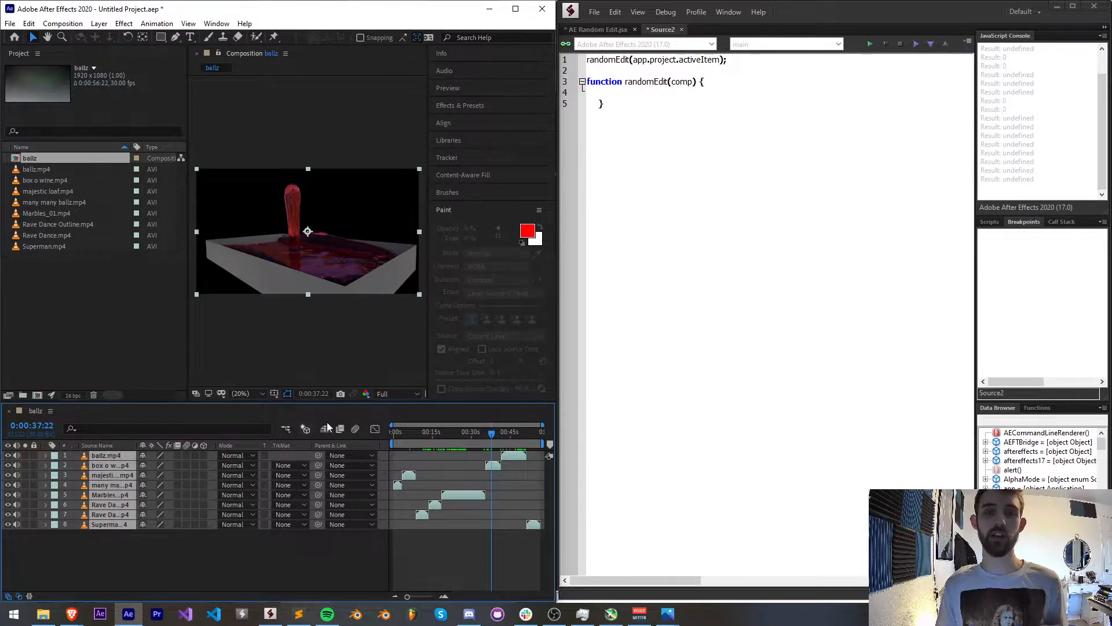
Step: Add var layers = [] and a loop to comp.numLayers pushing each comp.layer(i)
text(var layers = [];)
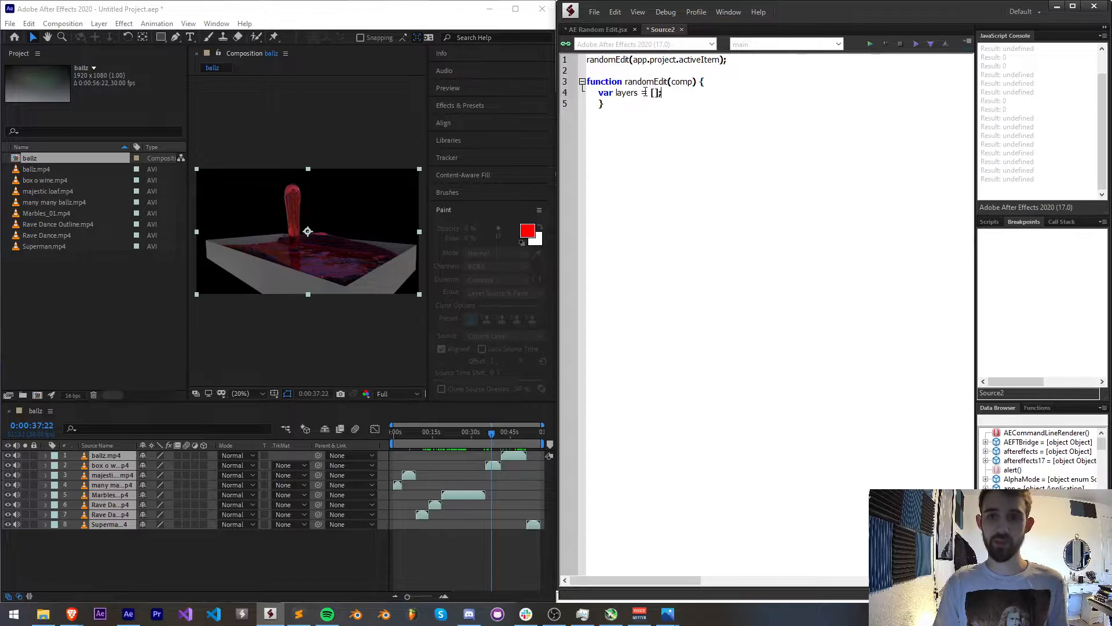
text(for() {)
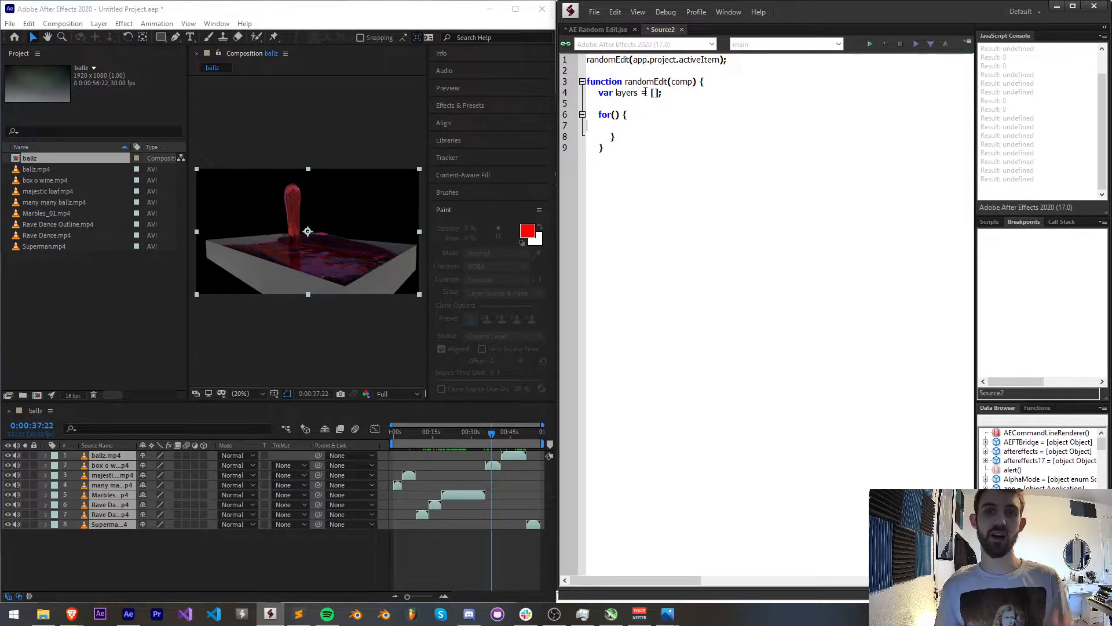
text(var)
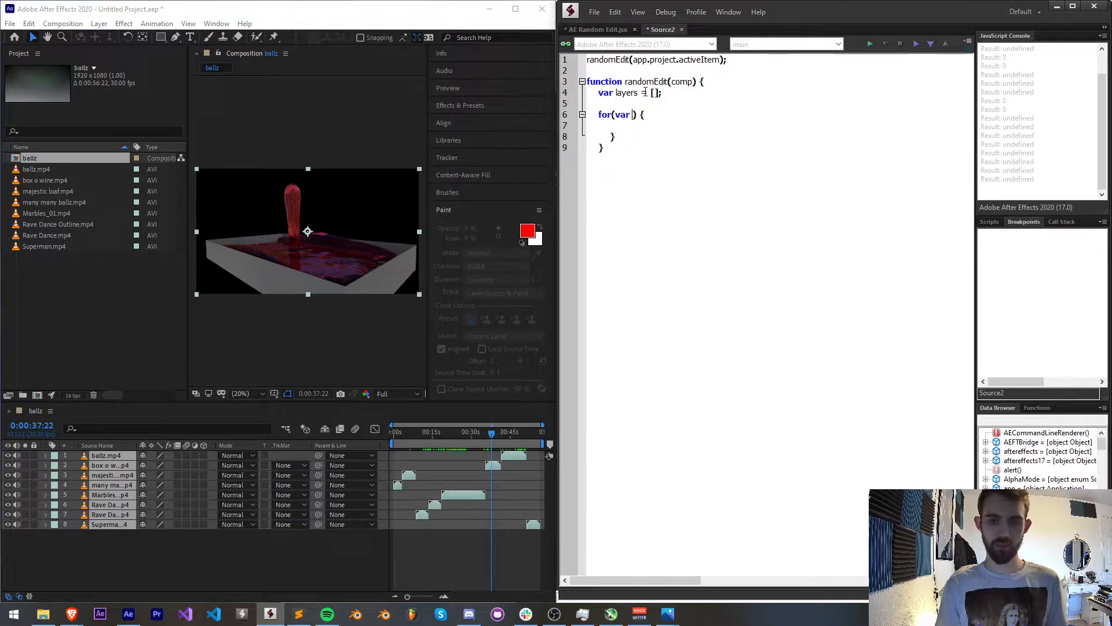
text(i = 1; i <= comp)
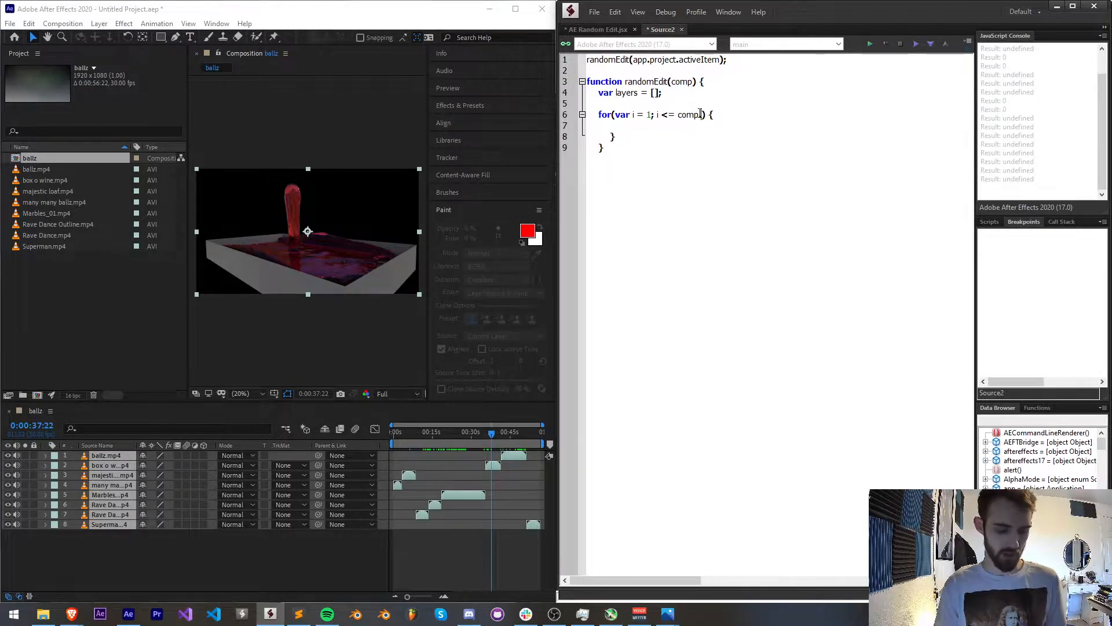
text(.numlayers; i++)
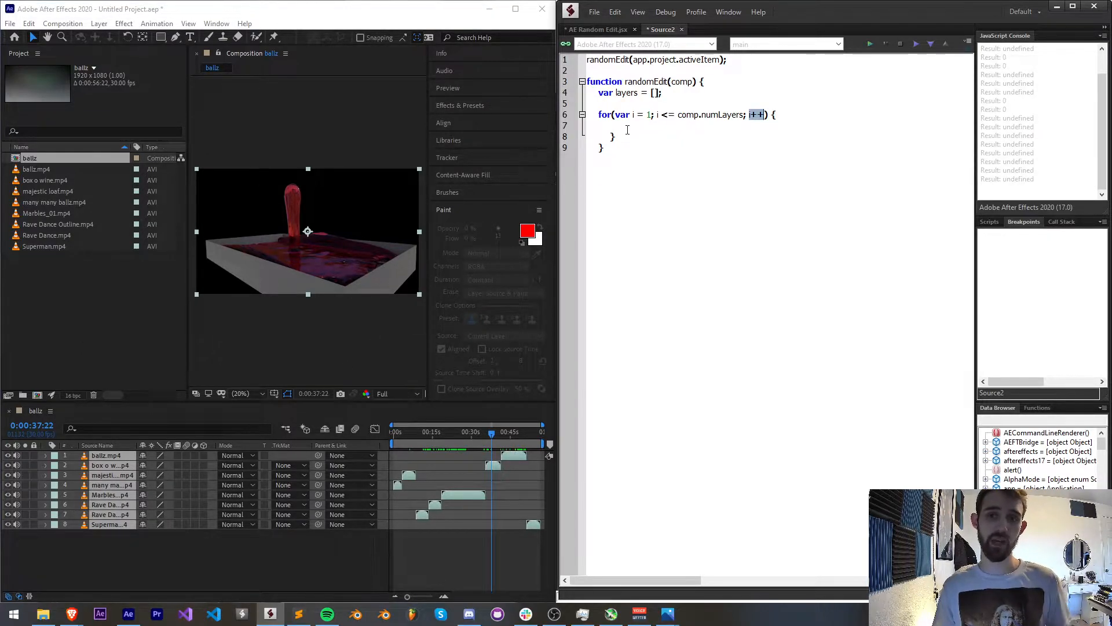
text(layers.push()
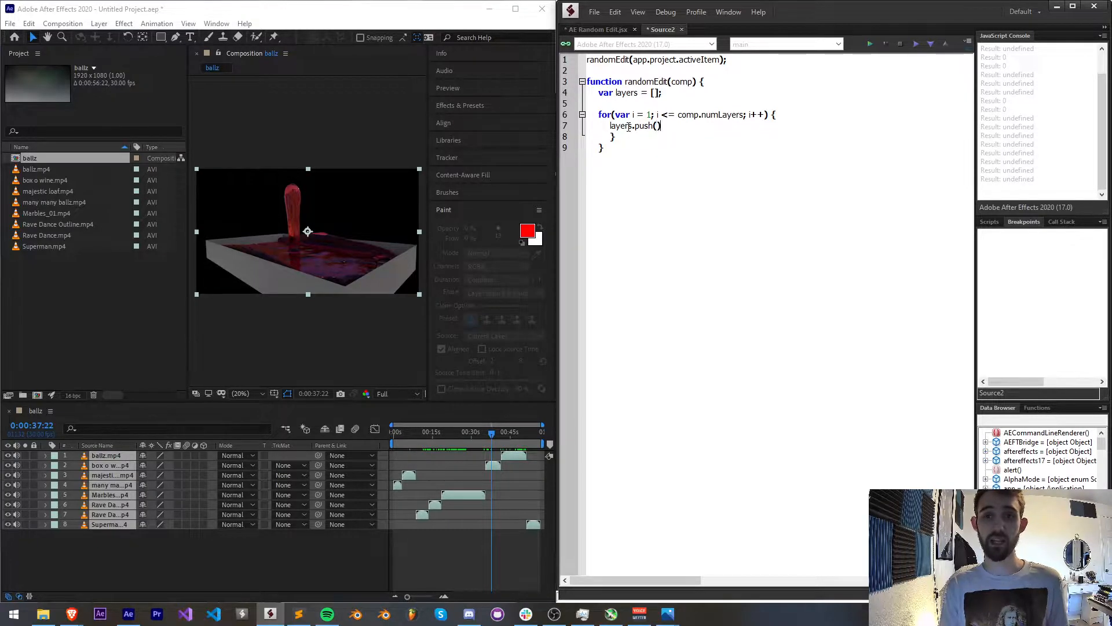
text(;)
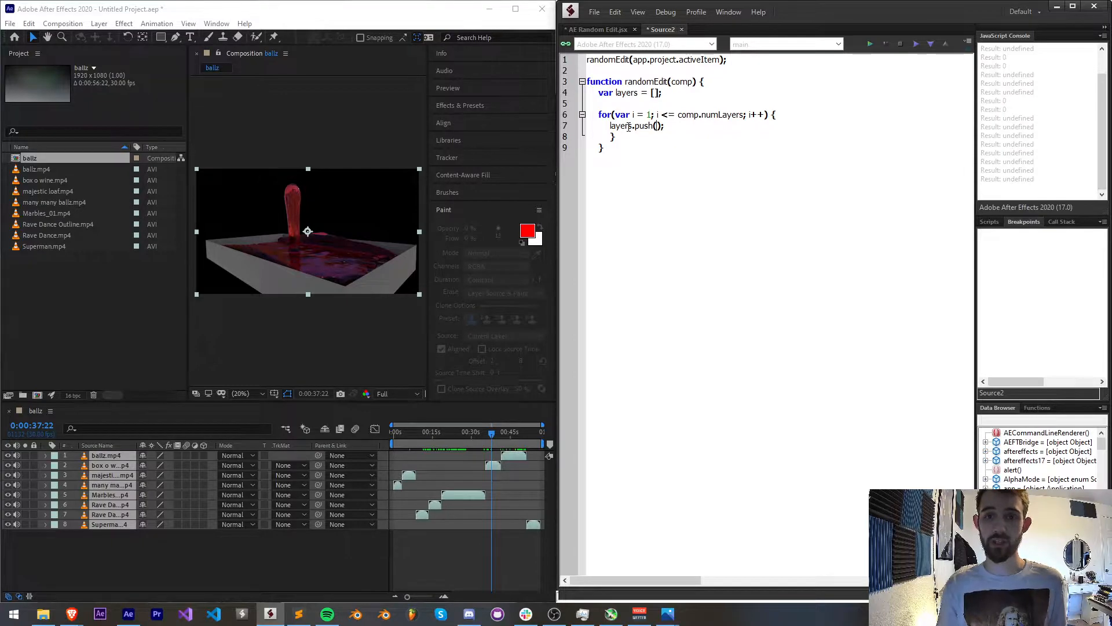
text(comp.layer(i)
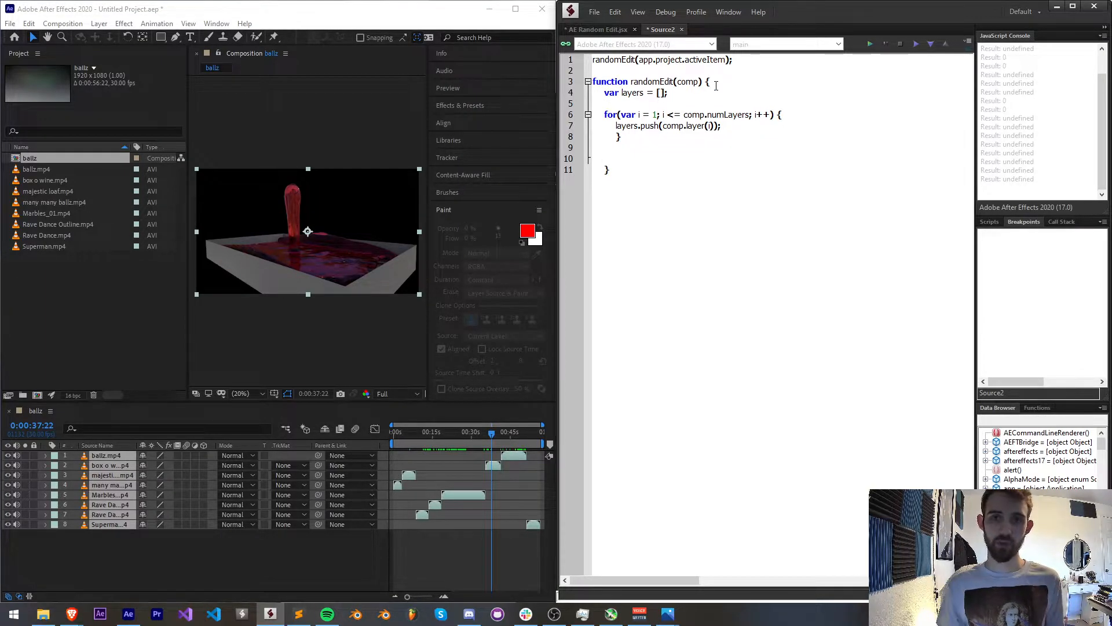
Step: Wrap randomEdit's body in app.beginUndoGroup("Random Editing") and app.endUndoGroup()
key(enter)
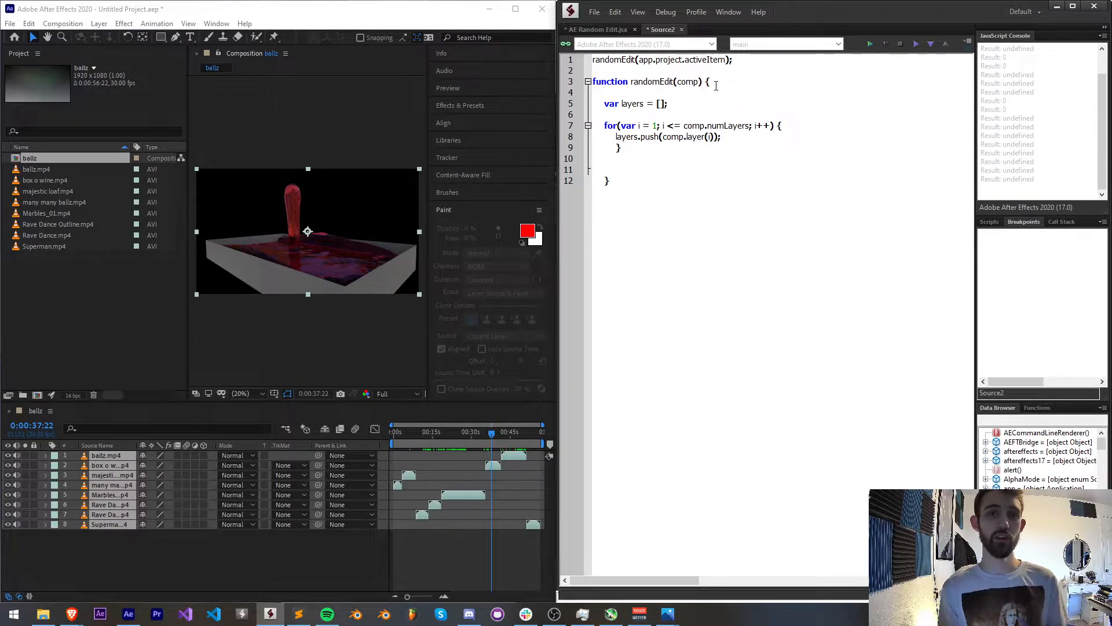
text(app.begin)
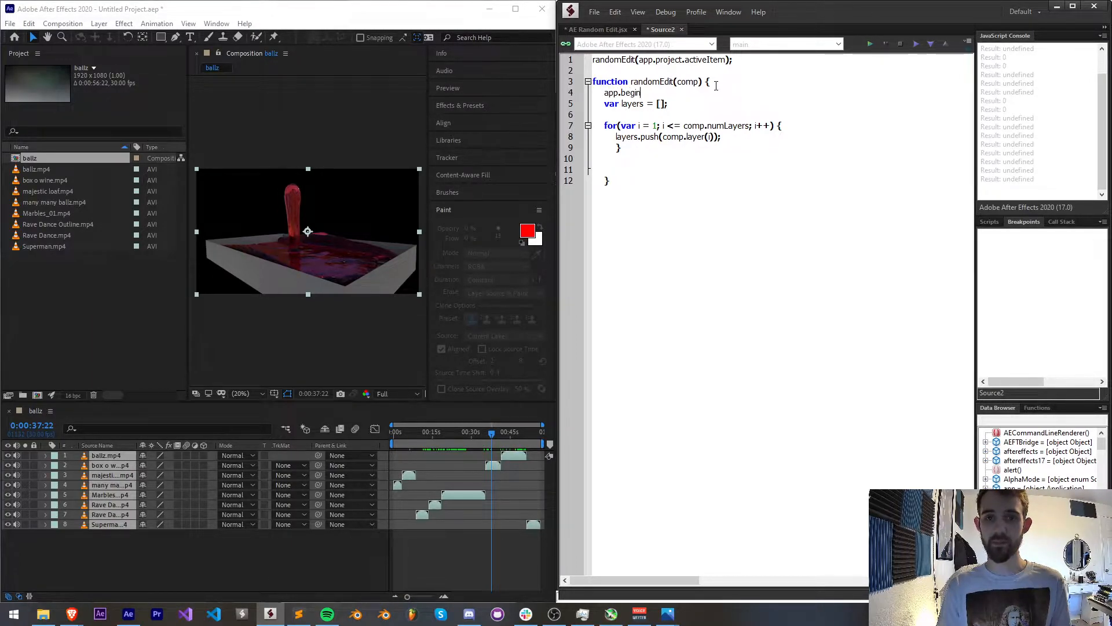
text(UndoGroup(")
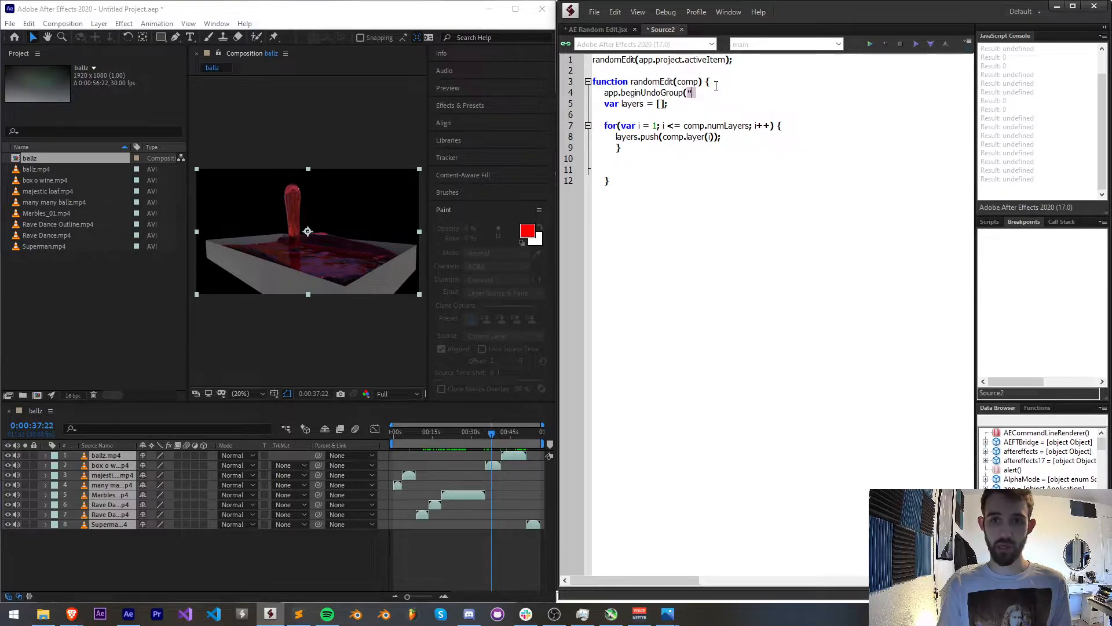
text(Random Editing");)
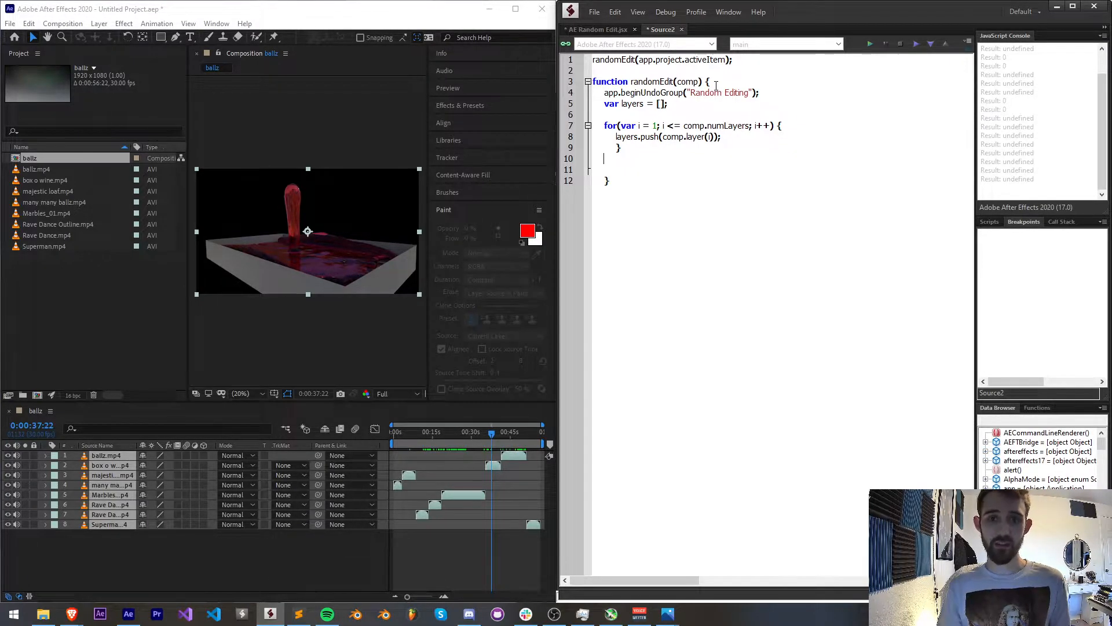
text(app.)
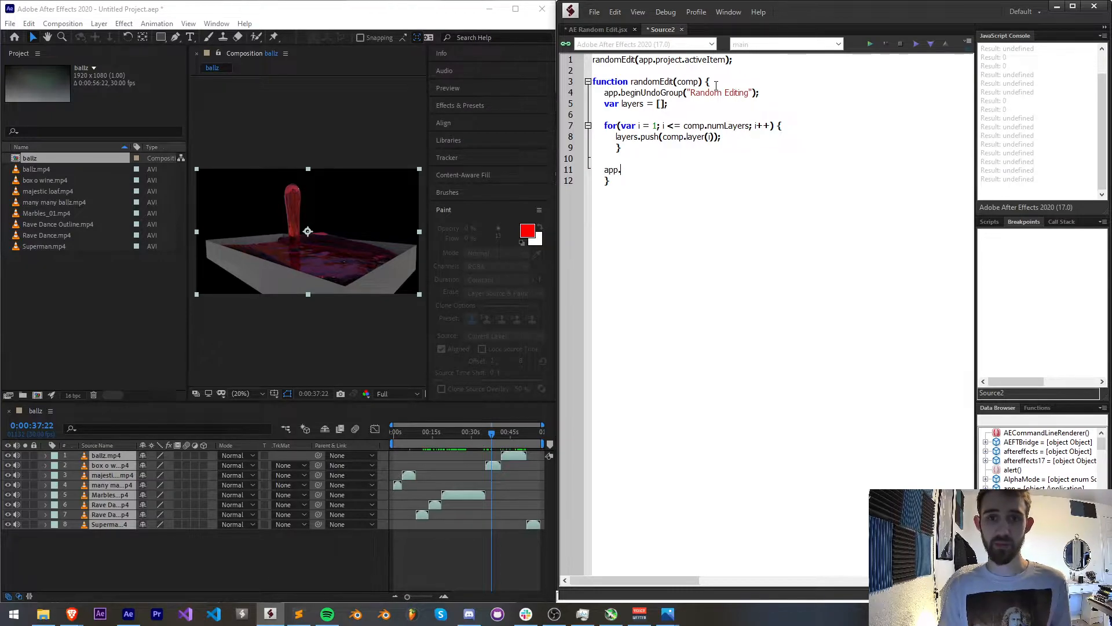
text(endUndoGroup();)
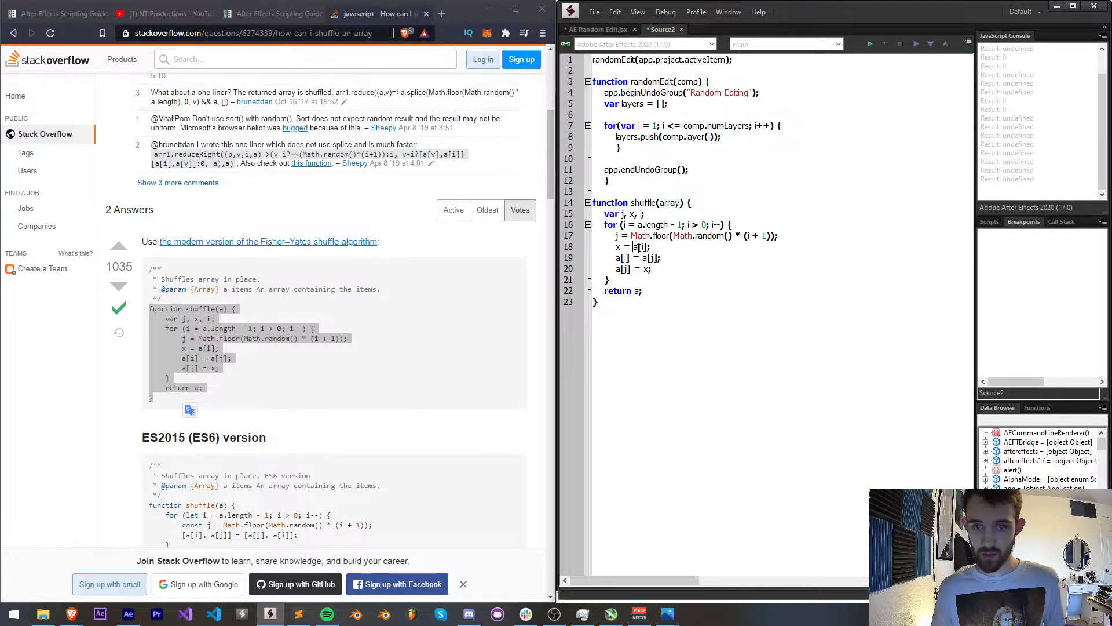
Step: Rename the pasted shuffle's variable to array and begin a 'layers =' line after the loop
text(array)
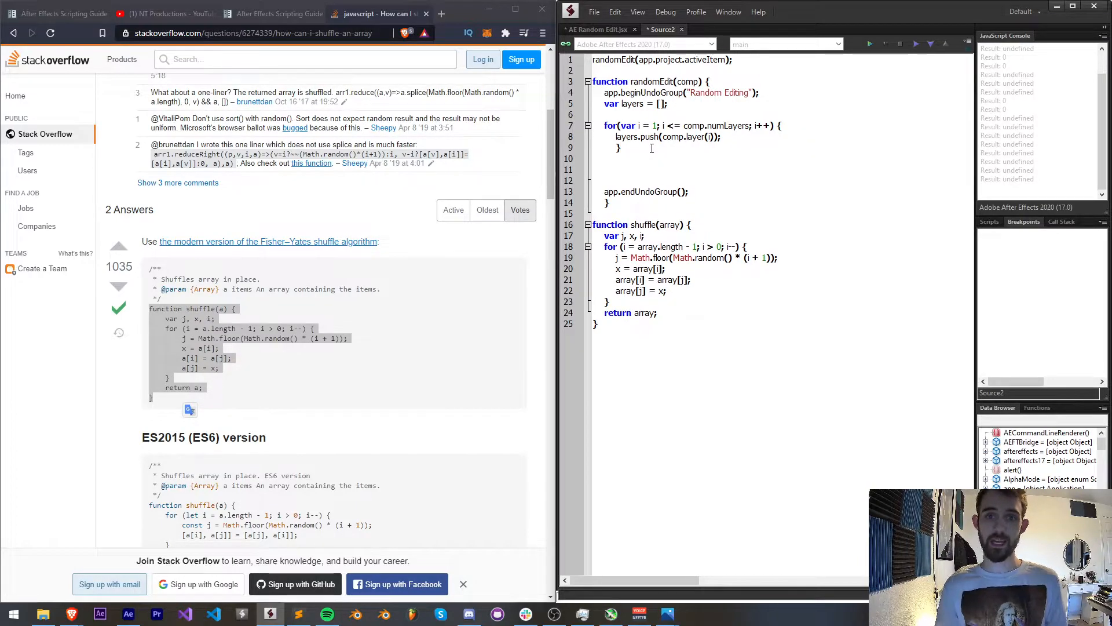
text(layers =)
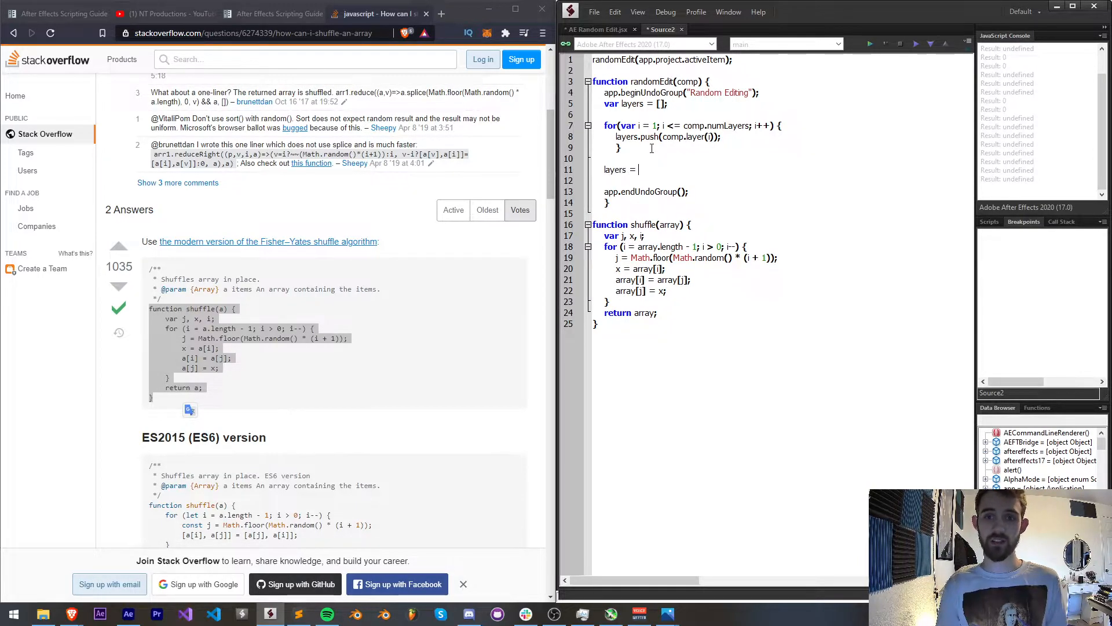
text(layers)
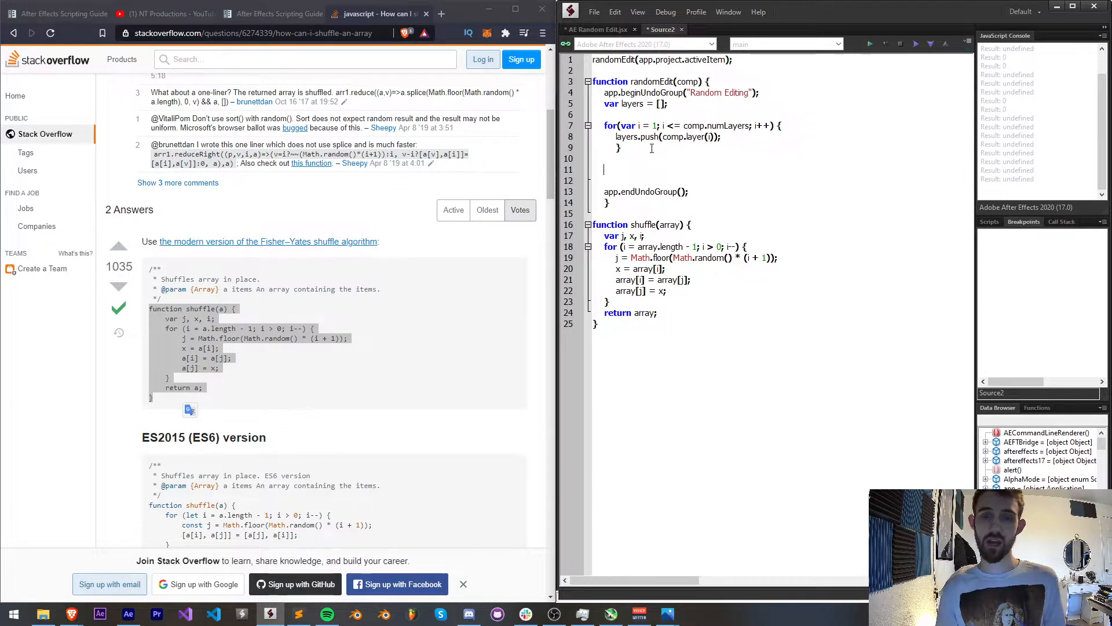
Step: Complete 'layers = shuffle(layers);' and credit shuffle with a Stack Overflow URL comment
text(layers = shuffle(layers);)
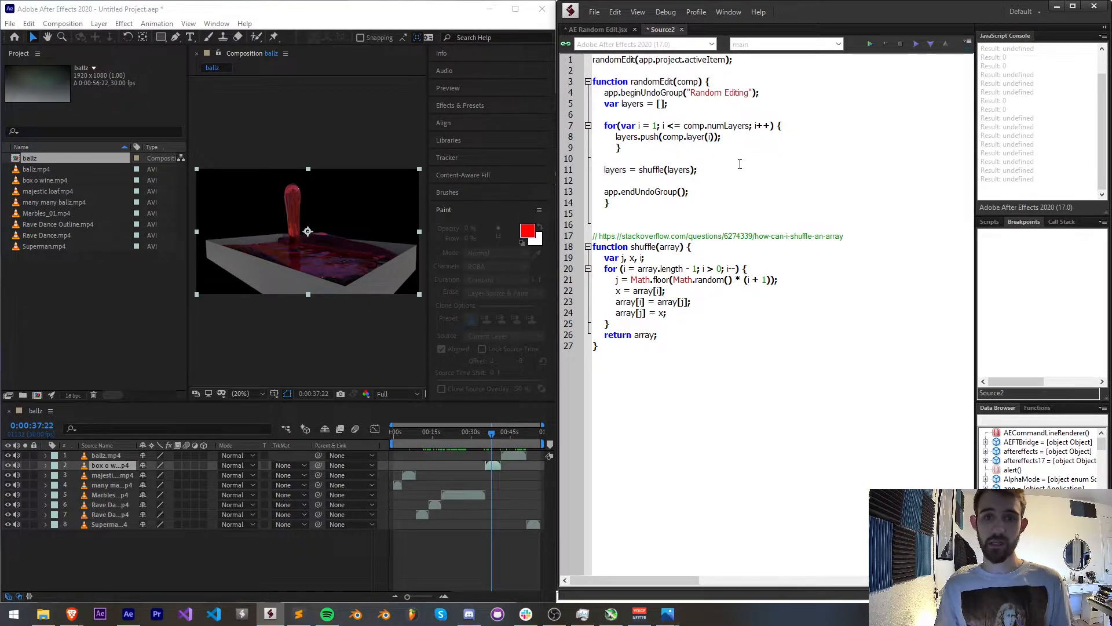
Step: Add alert(layers) before and after the shuffle call, run, and dismiss both alerts
text(ale)
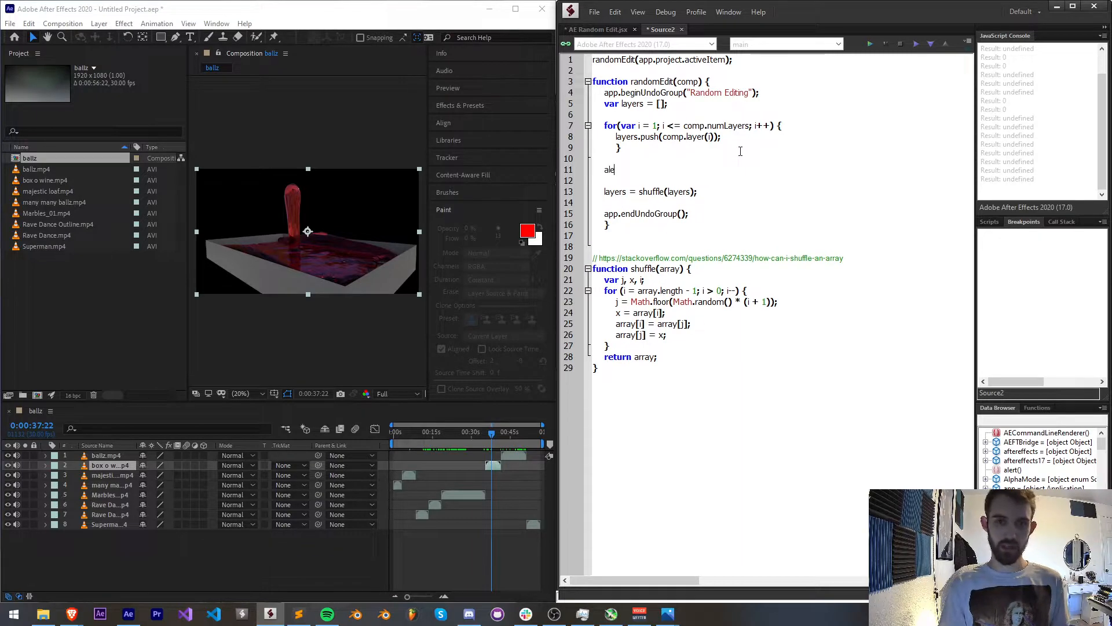
text(rt()
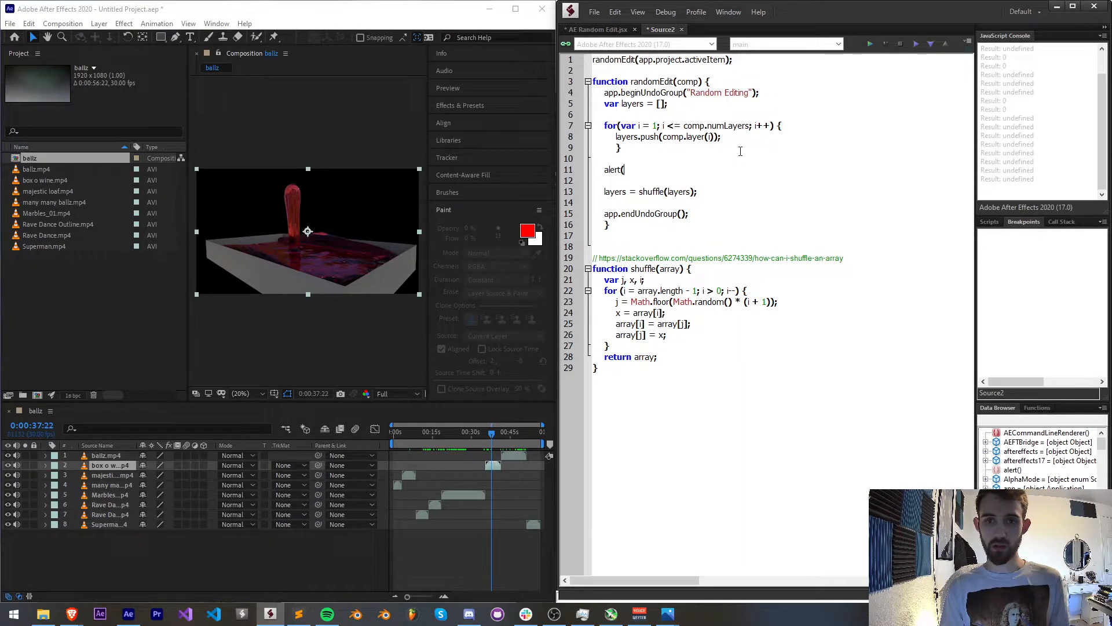
text(layers);)
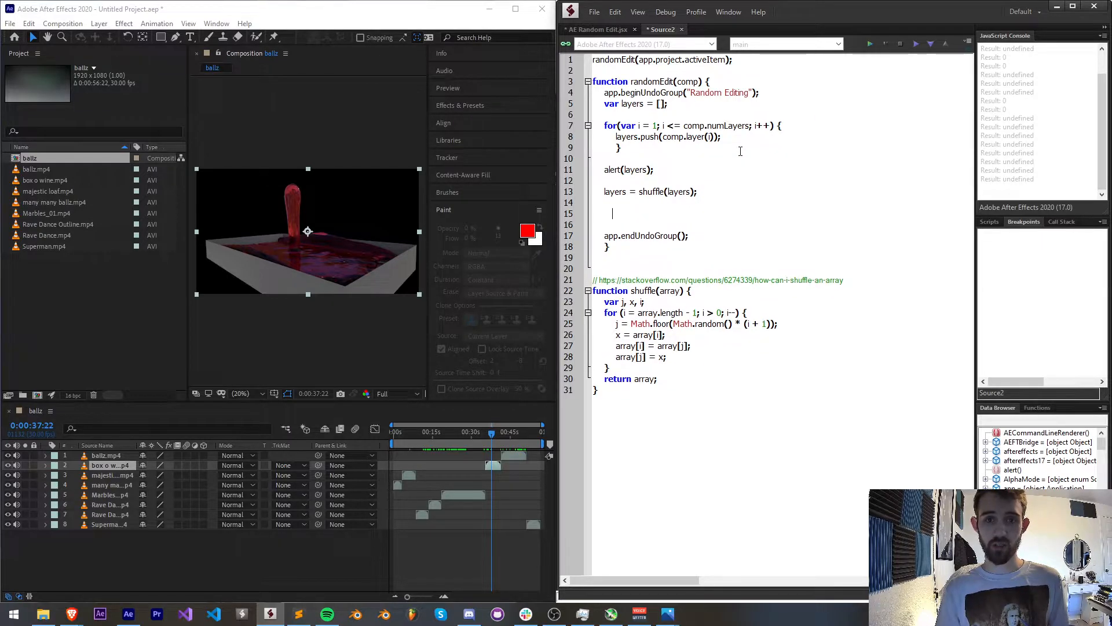
text(alert(layers);)
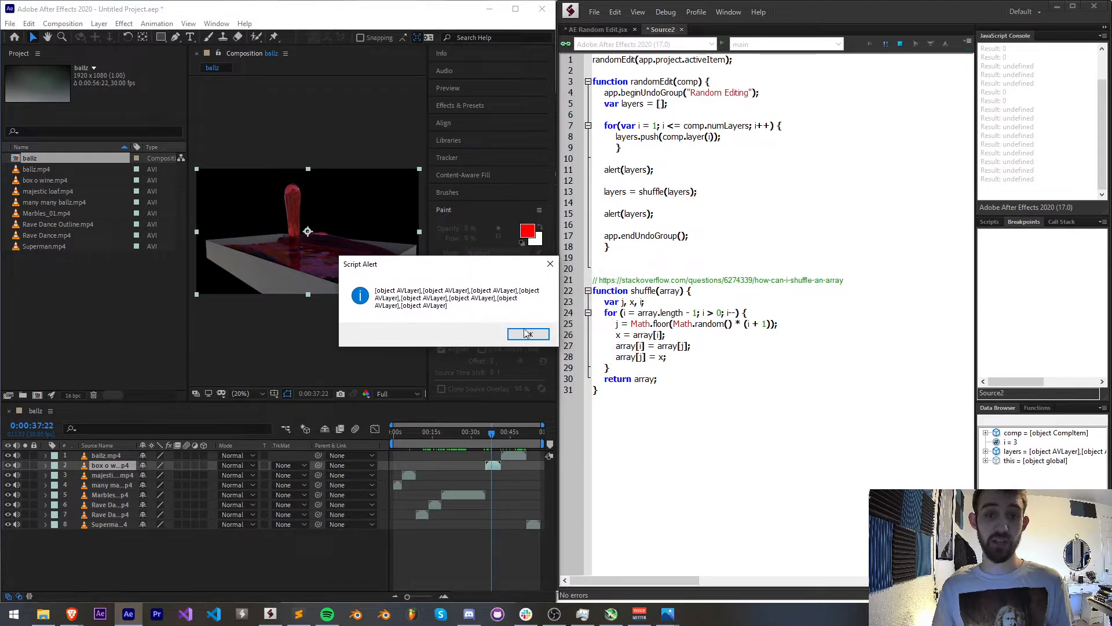
click(528, 334)
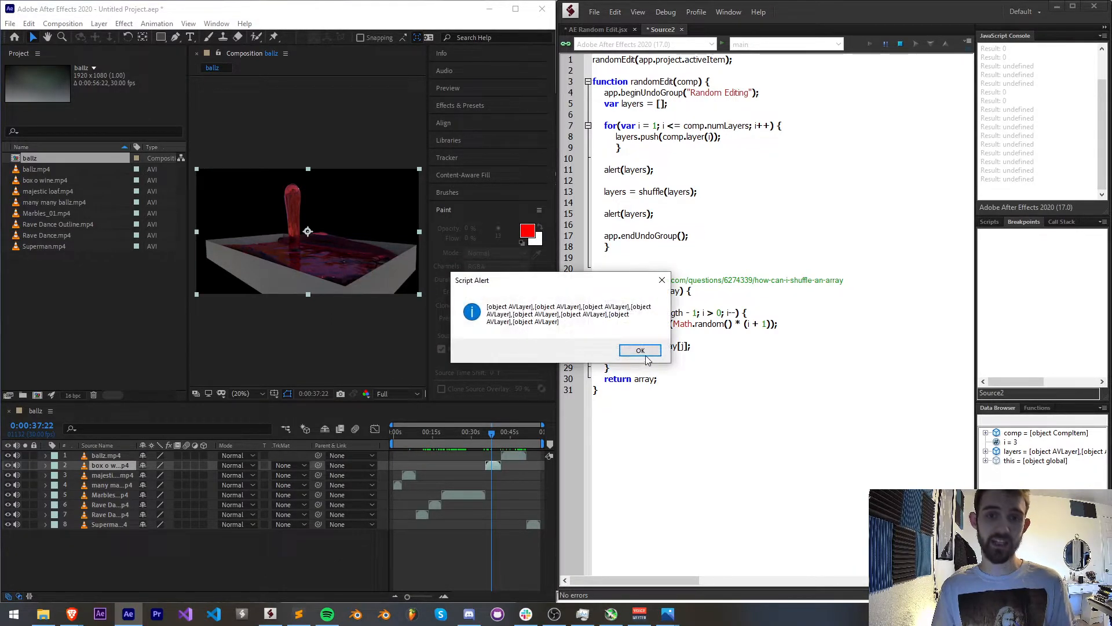
click(639, 351)
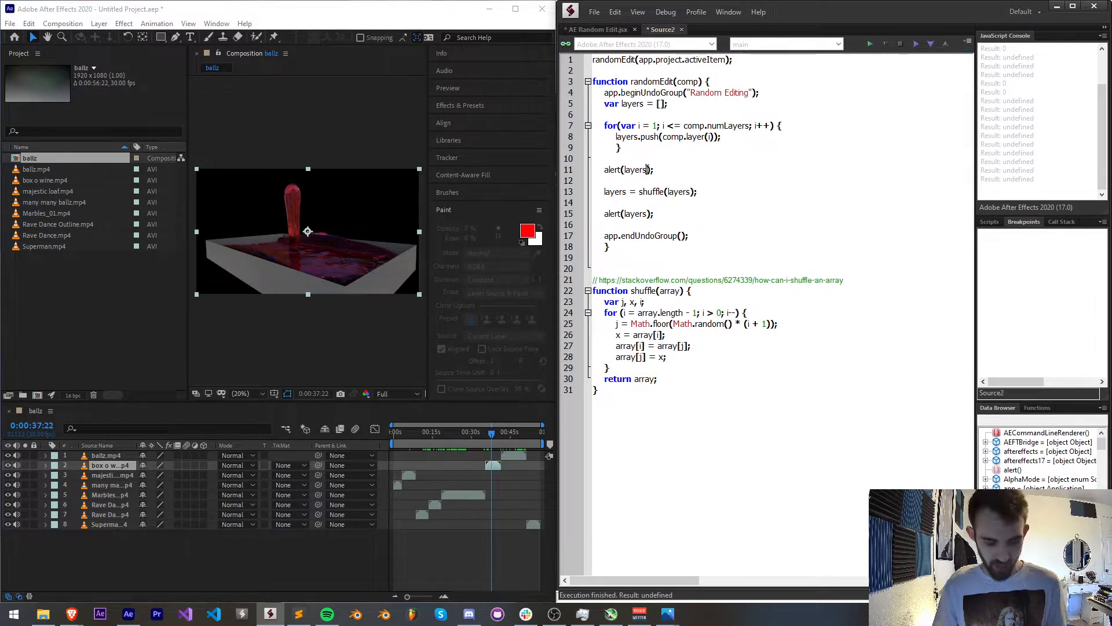
Step: Change the alerts to layers[0].name and confirm ballz.mp4 then majestic loaf.mp4
text([0])
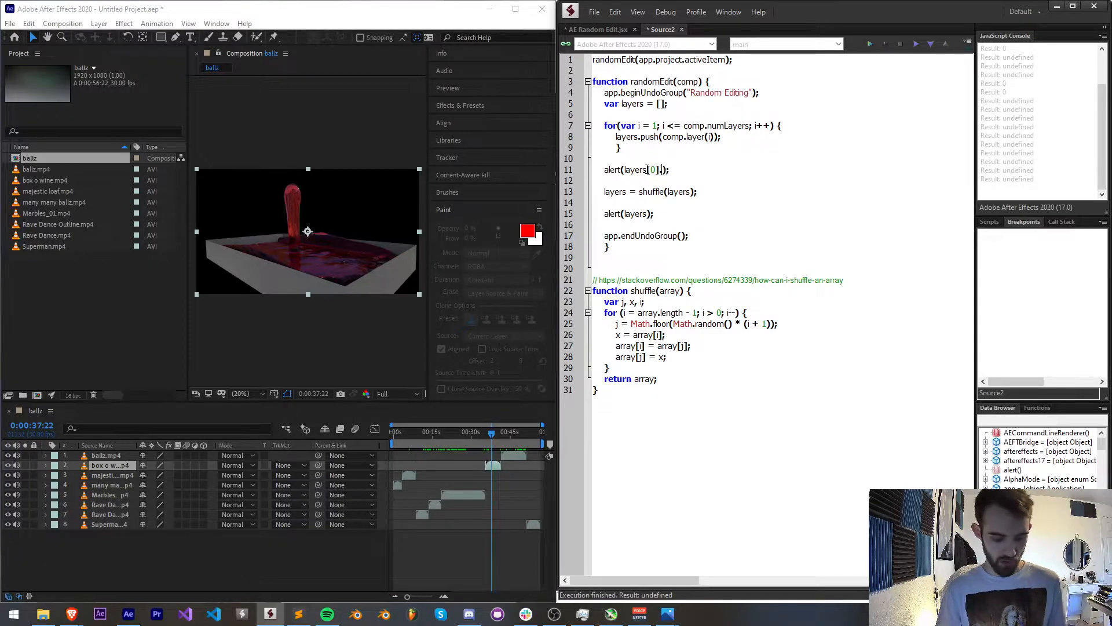
text(.name)
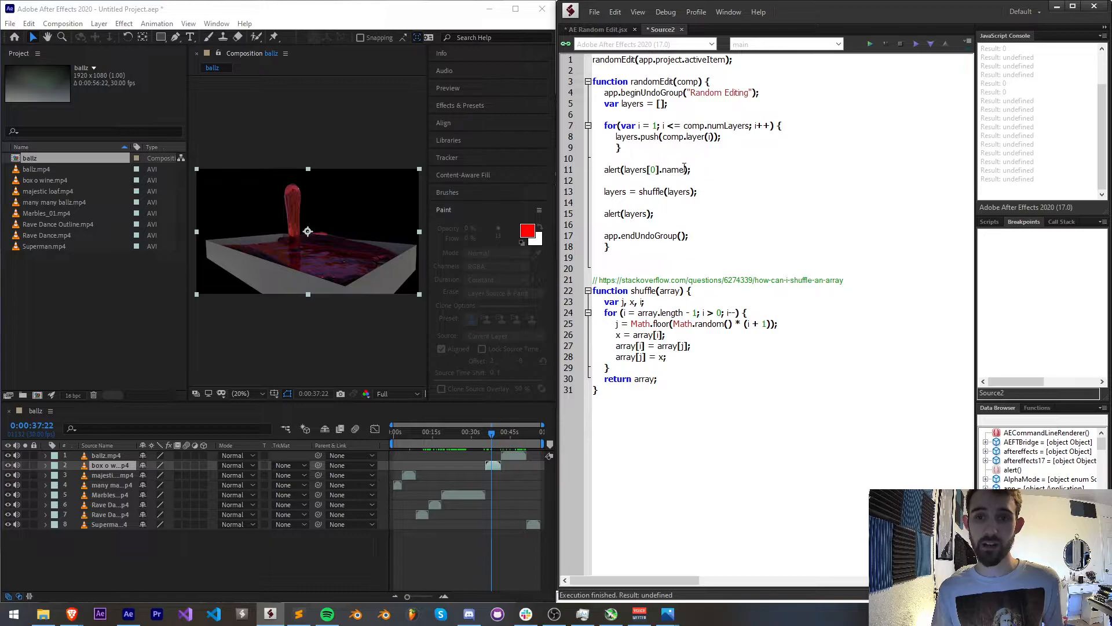
right_click(671, 169)
text([0].name)
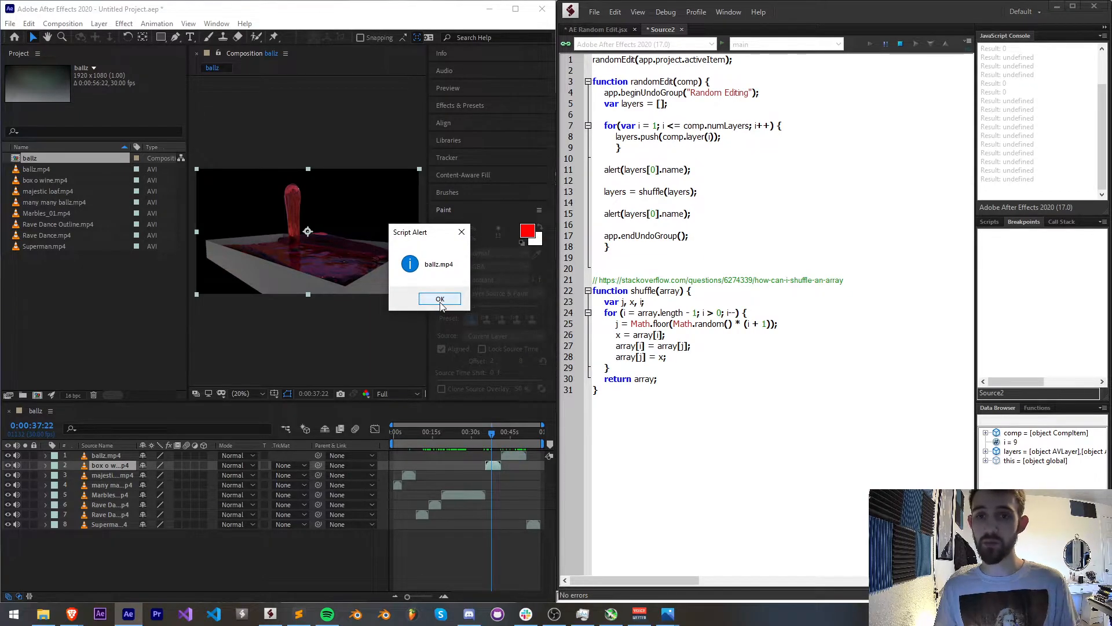
click(439, 298)
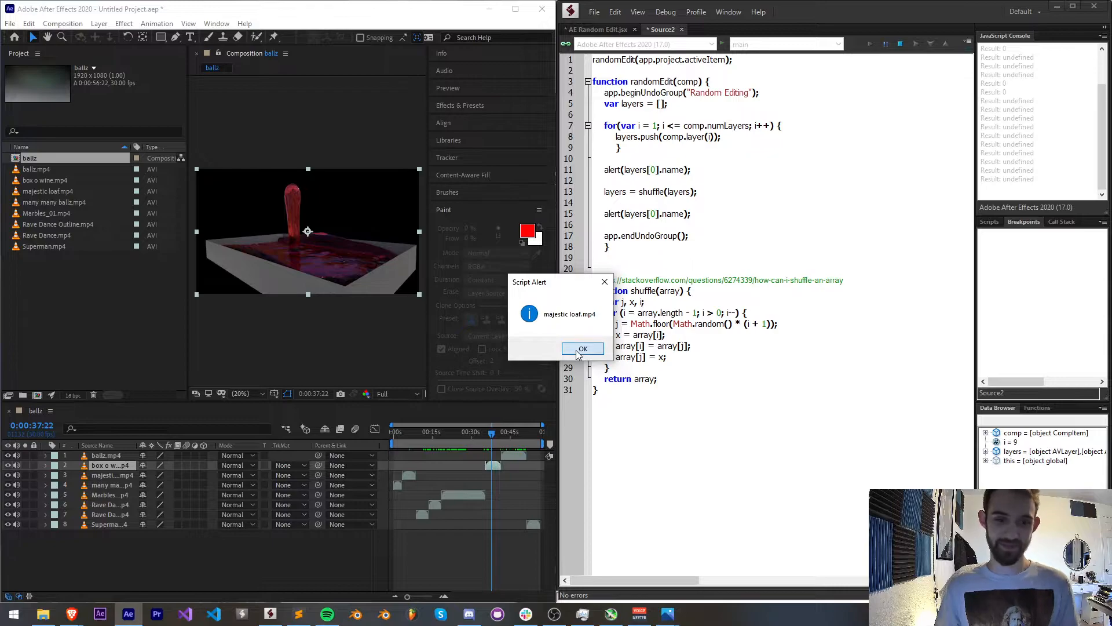
click(583, 348)
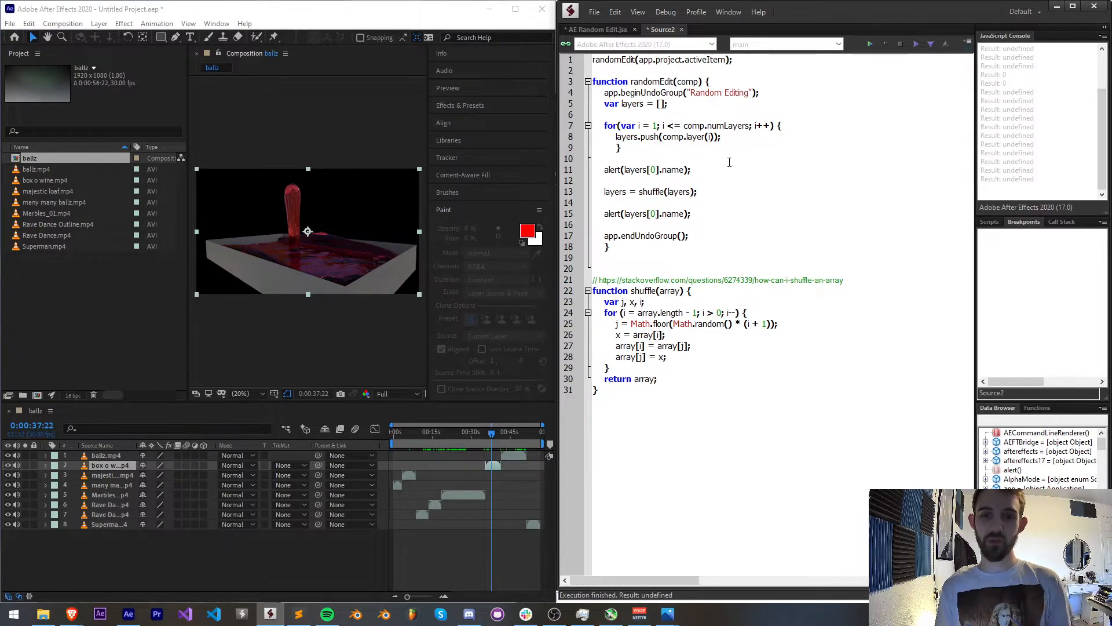
triple_click(644, 214)
text(var time = 0;)
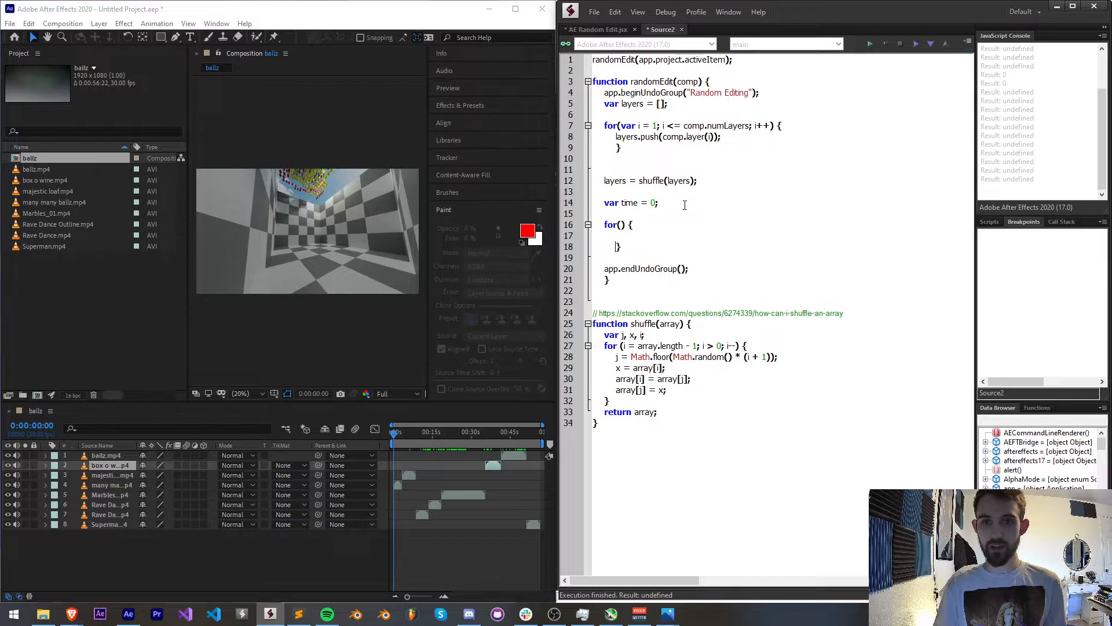
Step: Replace the alerts with var time = 0 and a layers.length loop setting layers[i].startTime = time
text(var i = 0; i <)
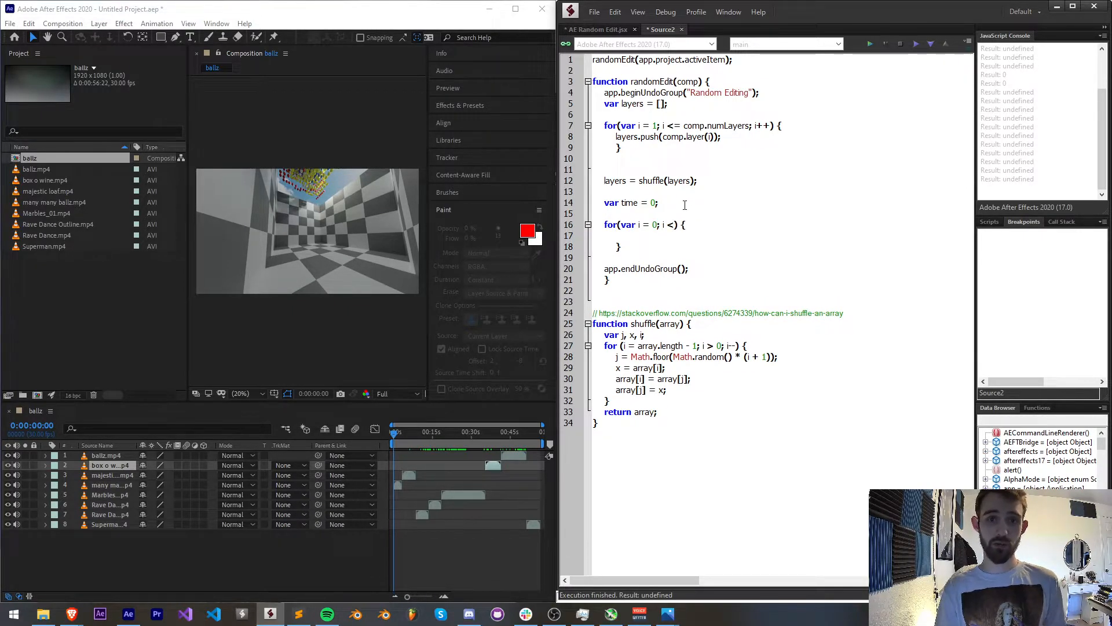
text(])
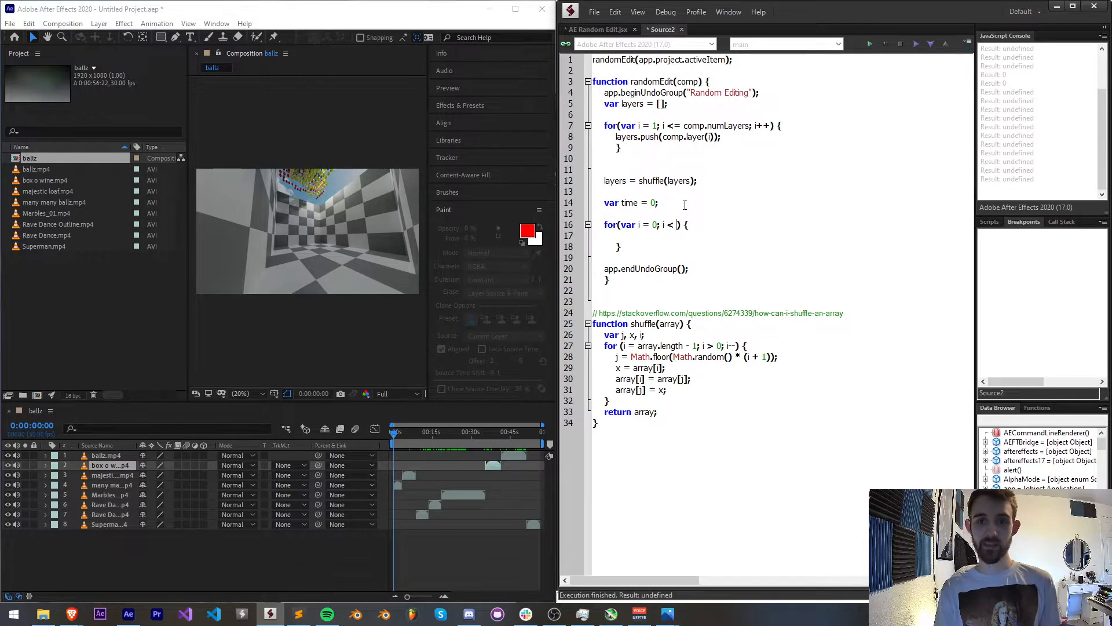
text(layers.length; i++)
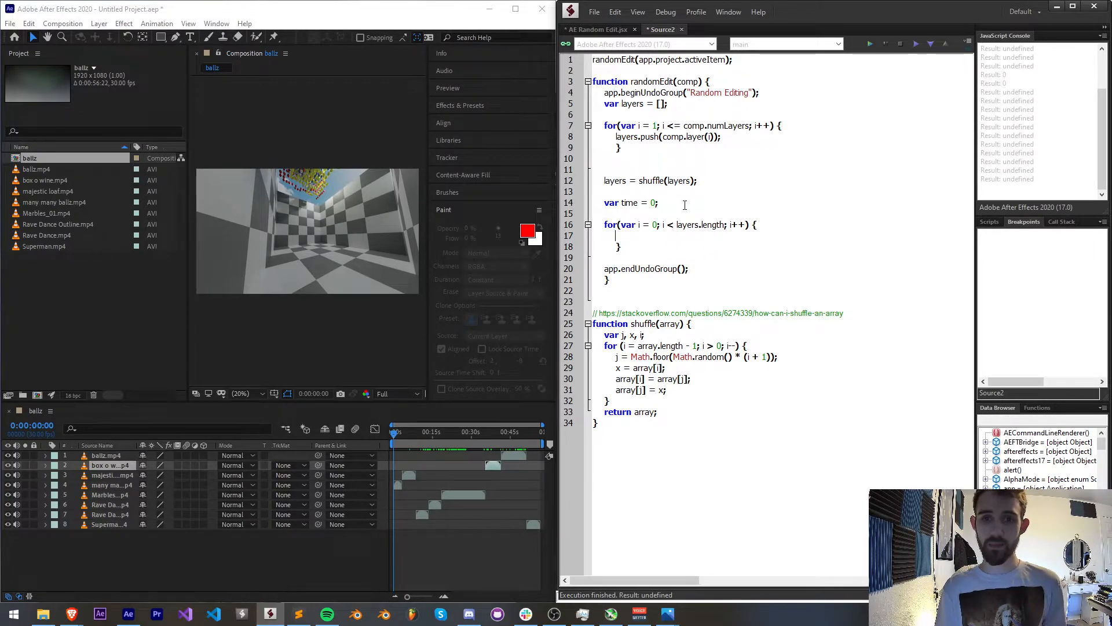
text(layers[i])
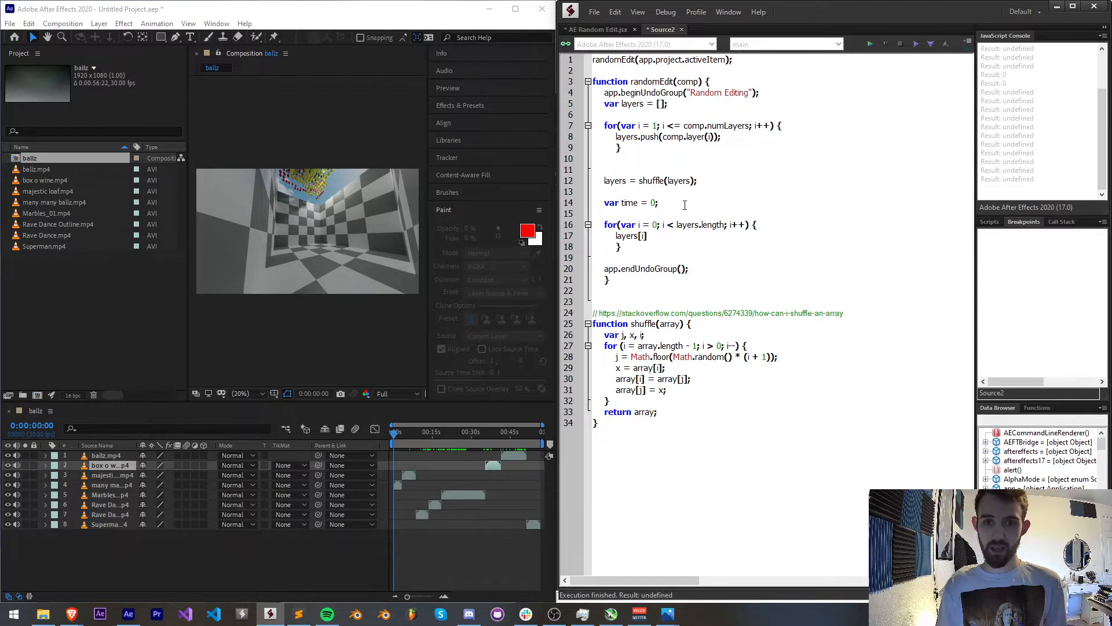
text(.startTime)
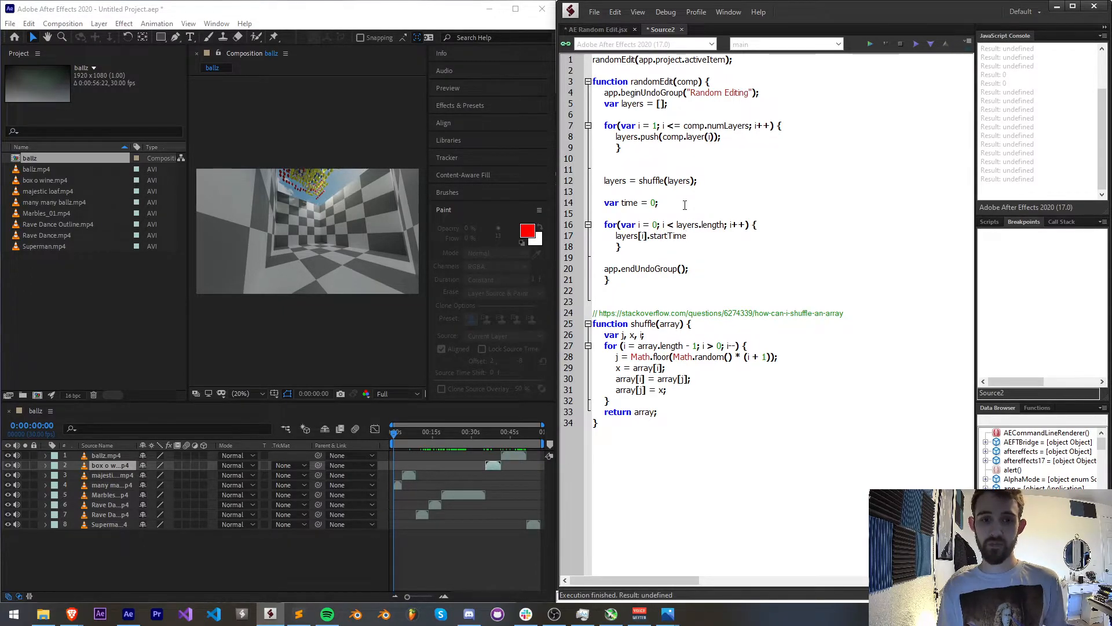
text(= time;)
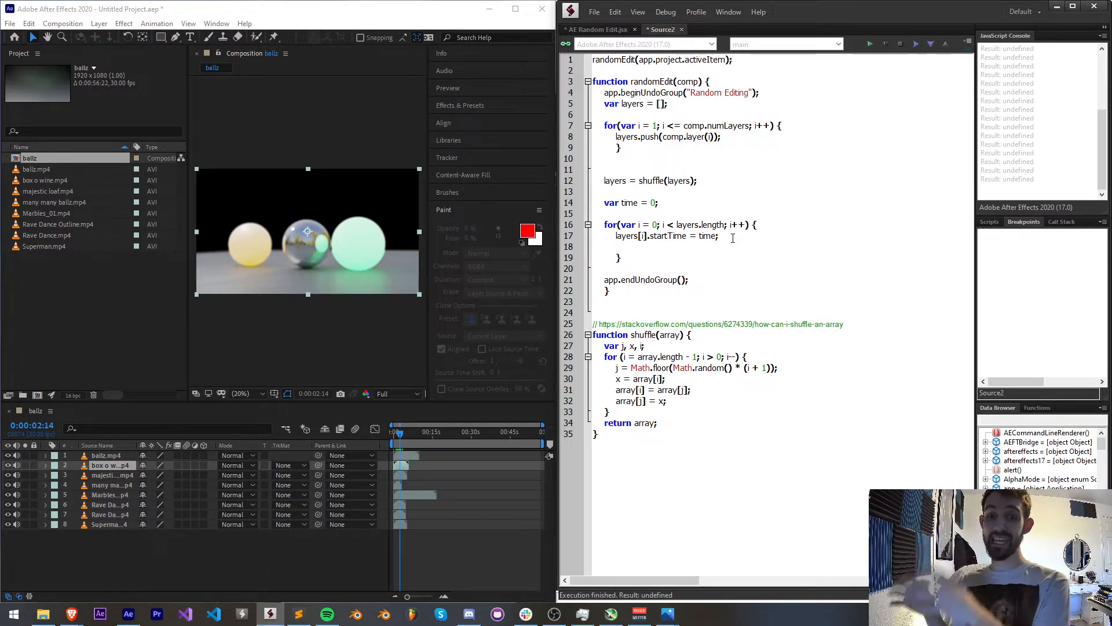
Step: Inside the loop, add time += layers[i].outPoint - layers[i].inPoint
text(time)
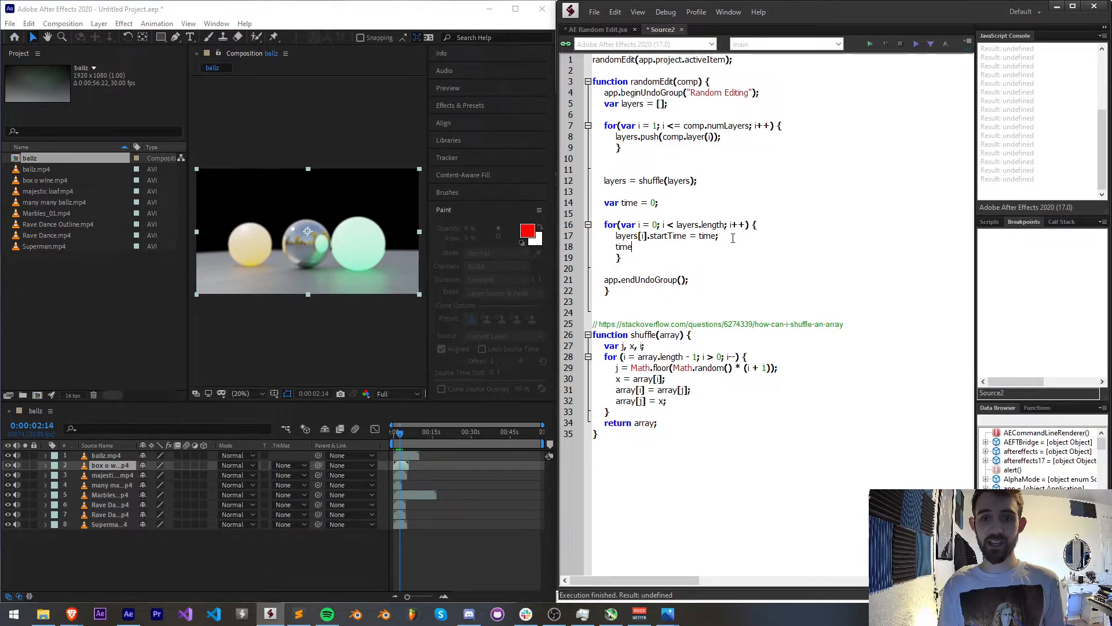
text(+=)
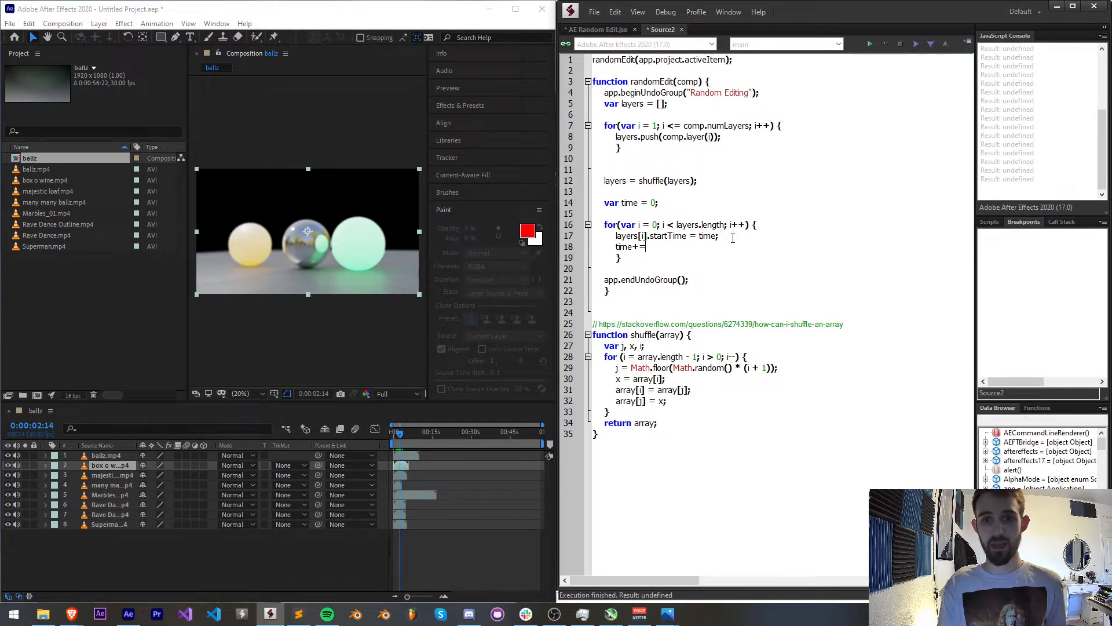
text(layers[i].outPoint)
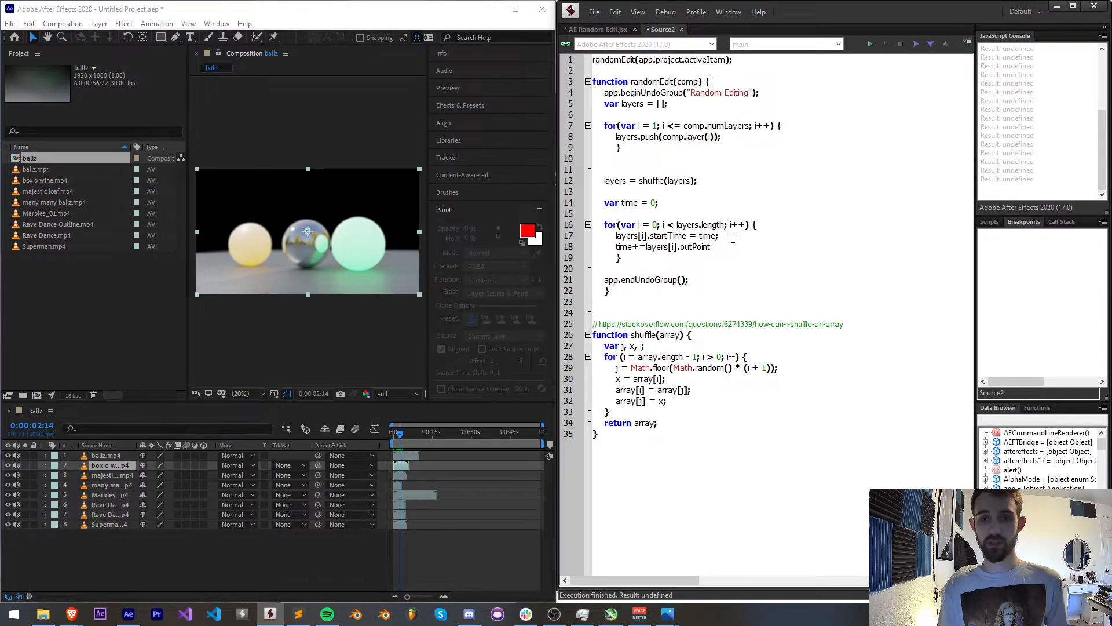
text(-layers[i].inPoint;)
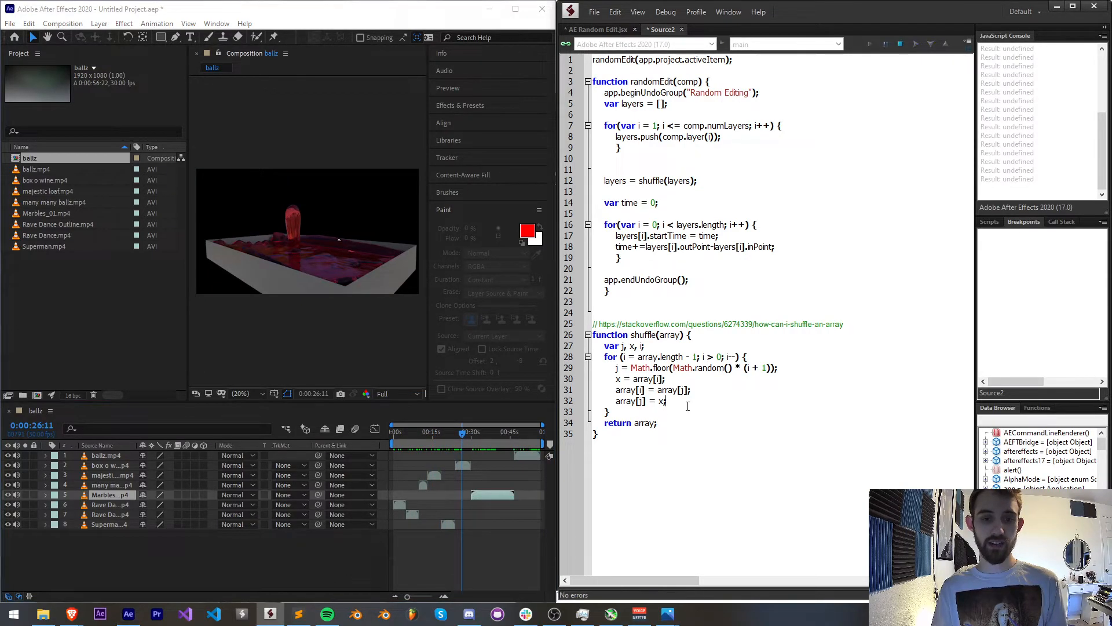
Step: Rerun the script and scrub the After Effects timeline to preview the new clip order
click(869, 43)
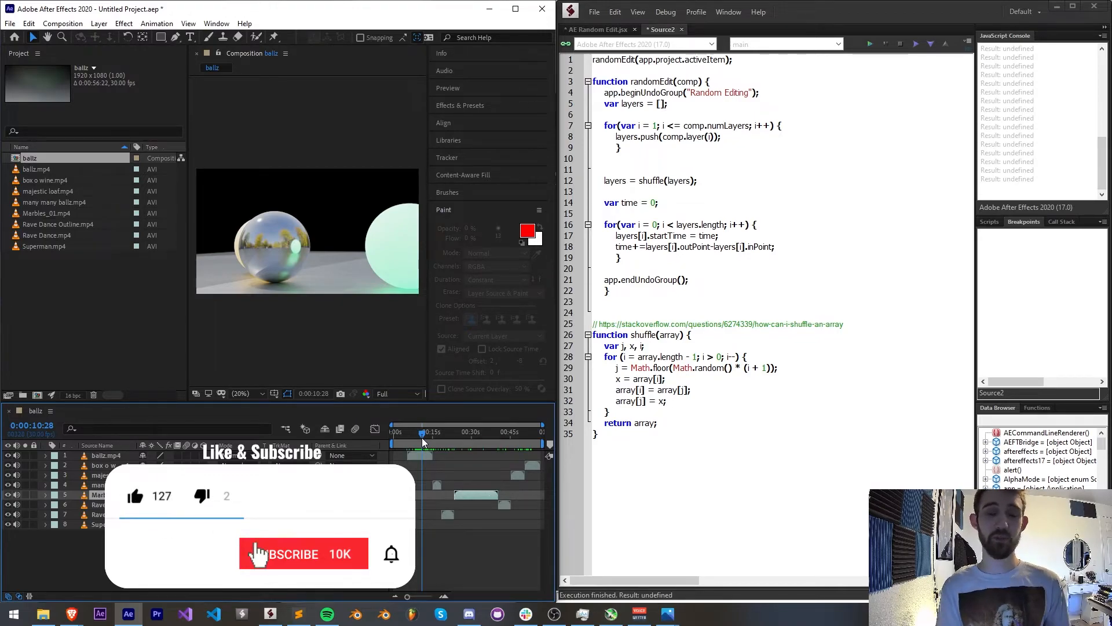
click(303, 554)
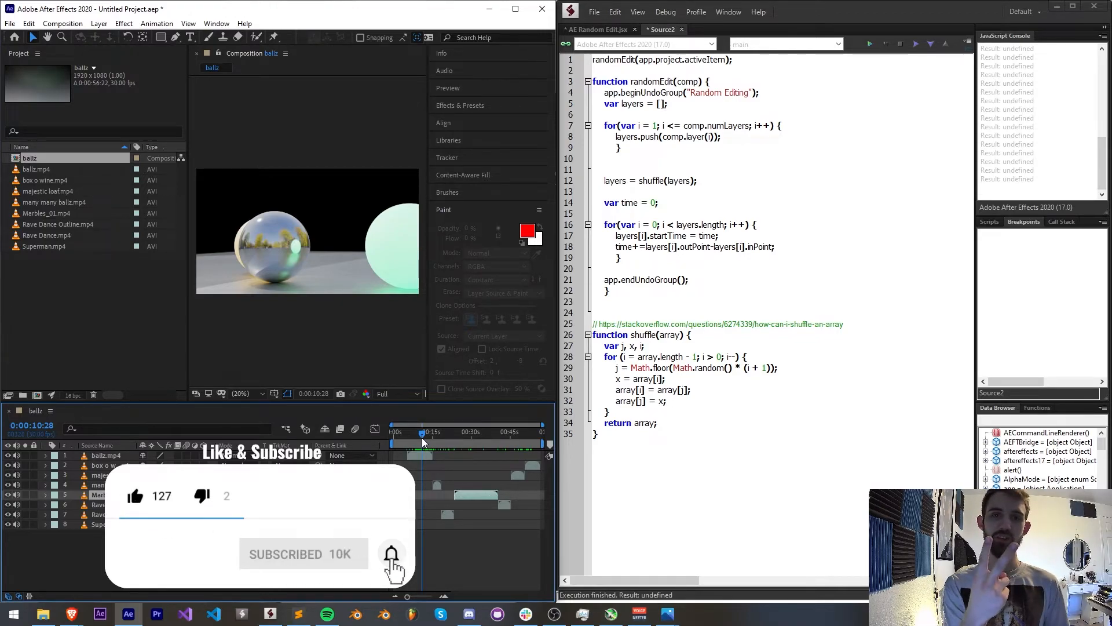
click(392, 554)
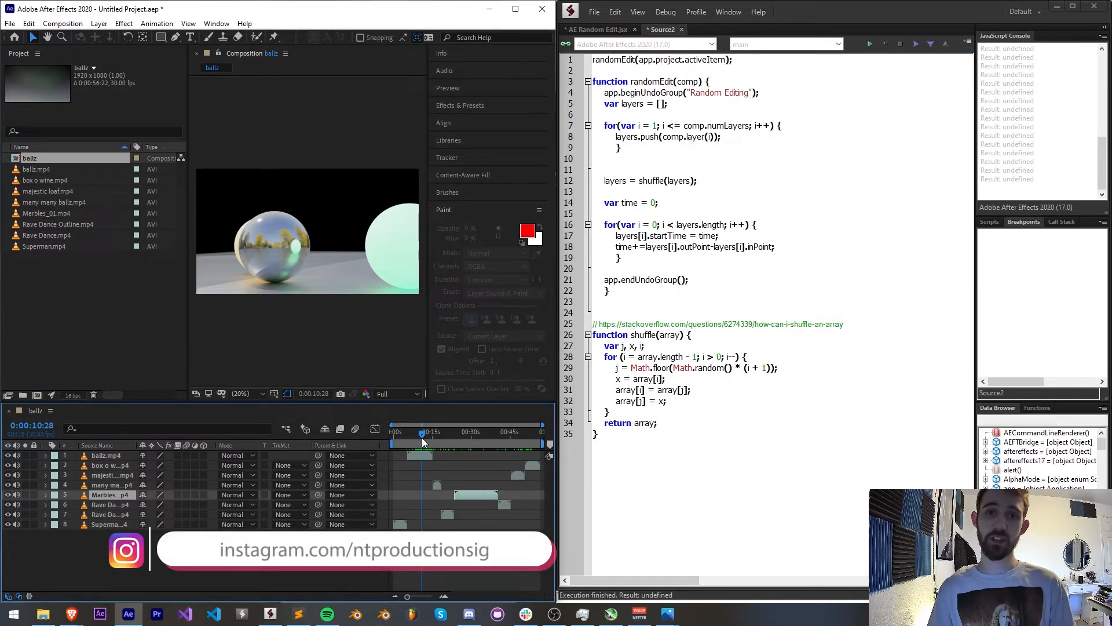
click(467, 613)
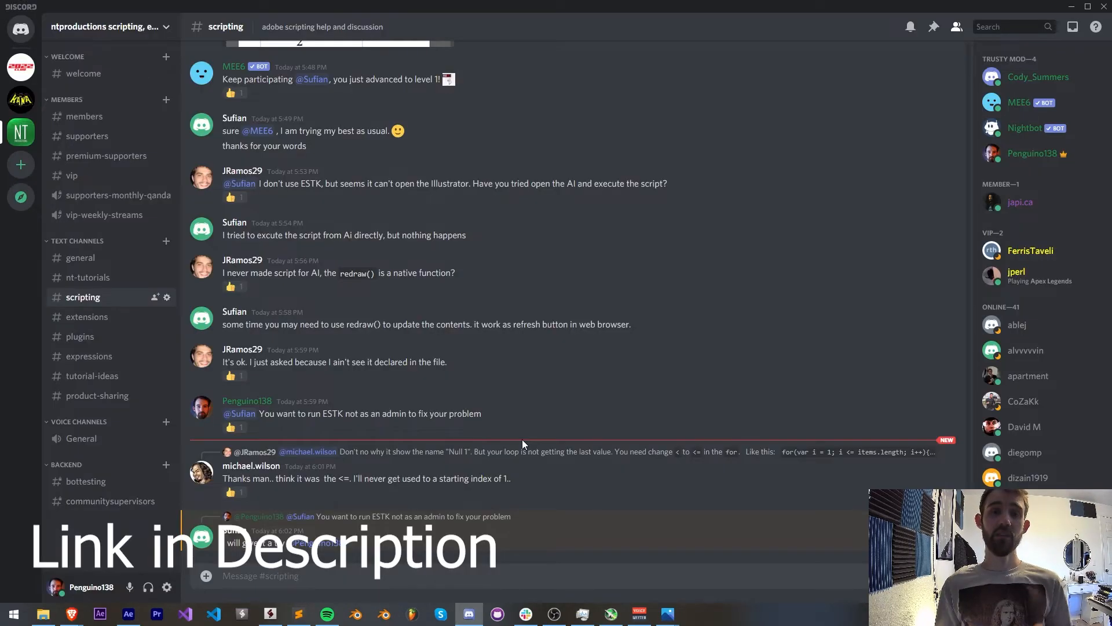